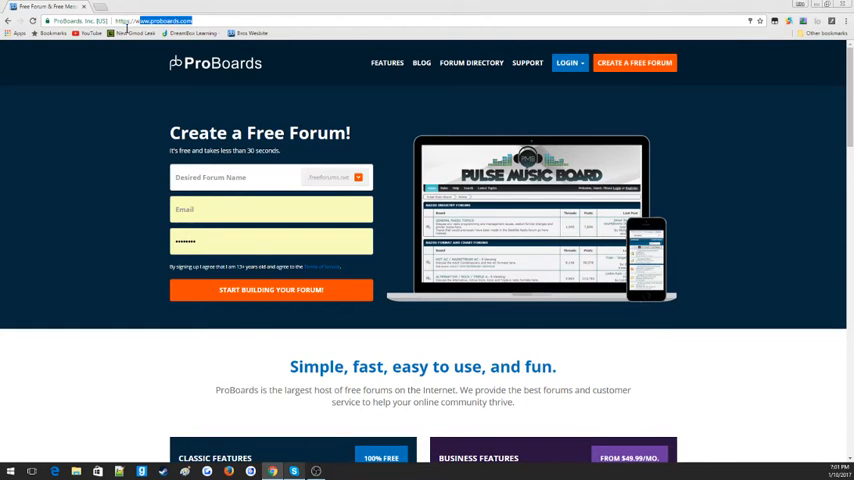
Go to the complexgamingpurge.boards.net forum address in the browser.
{"action": "left_click", "coordinate": [150, 20]}
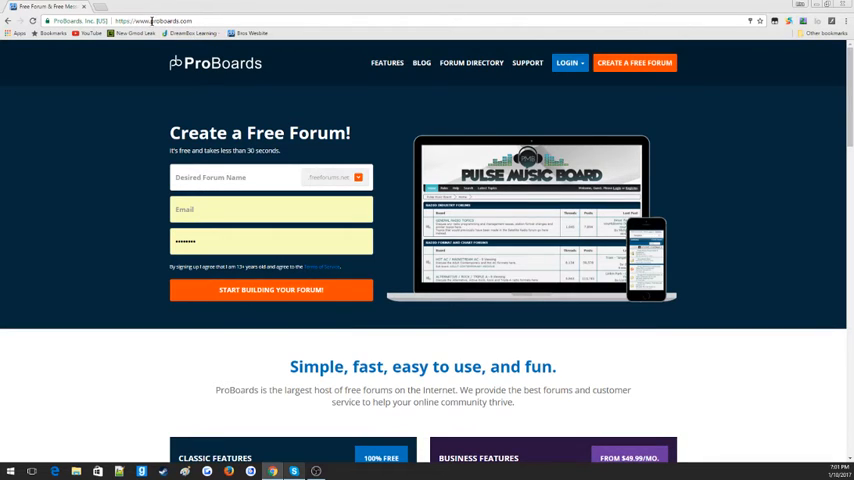
{"action": "left_click", "coordinate": [150, 20]}
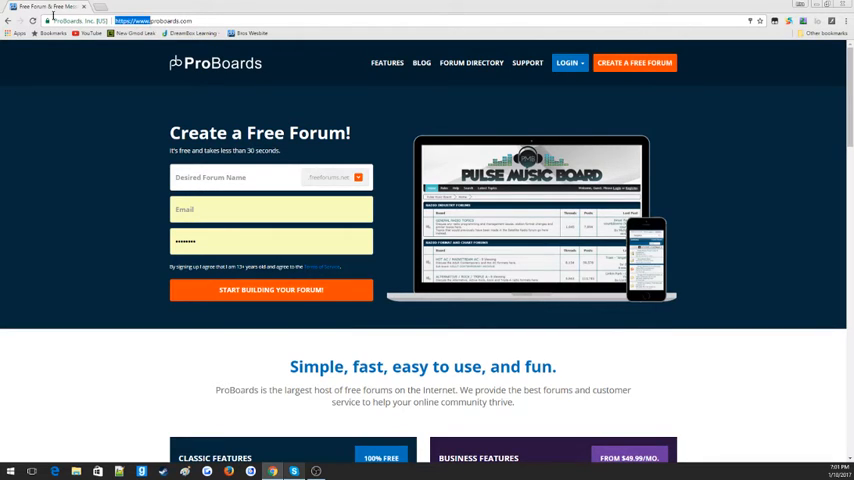
{"action": "left_click", "coordinate": [150, 20]}
{"action": "type", "text": "youtube"}
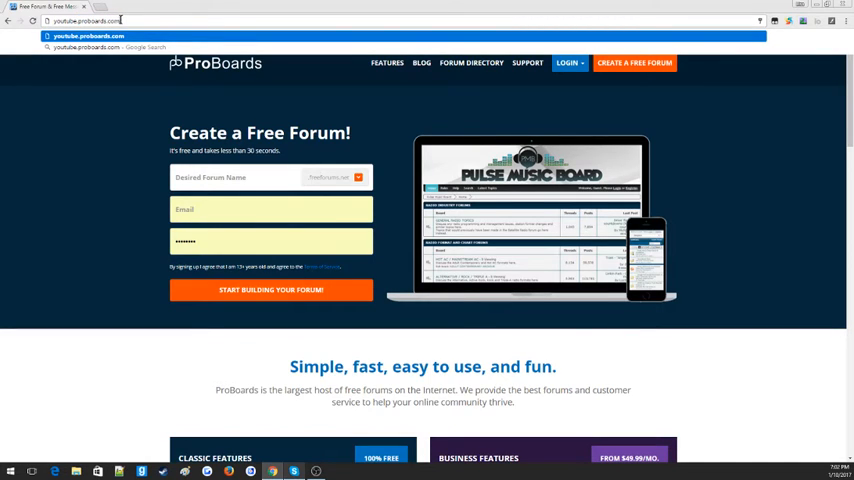
{"action": "mouse_move", "coordinate": [368, 276]}
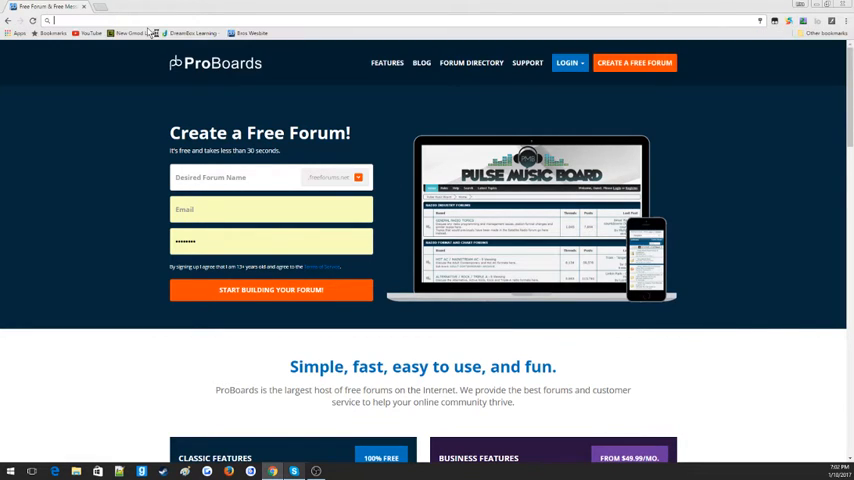
{"action": "type", "text": "complexgamingpurge.boards.net"}
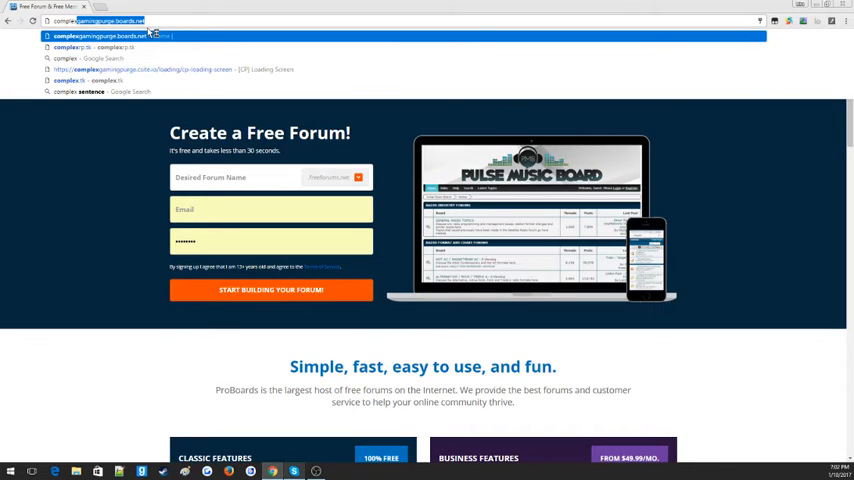
{"action": "left_click", "coordinate": [110, 36]}
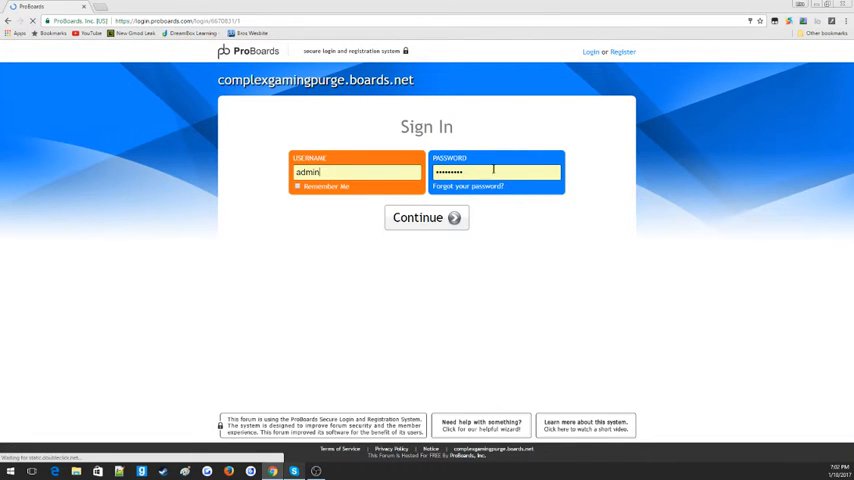
Submit the ProBoards sign-in username and password until the Select Account screen appears.
{"action": "left_click", "coordinate": [298, 186]}
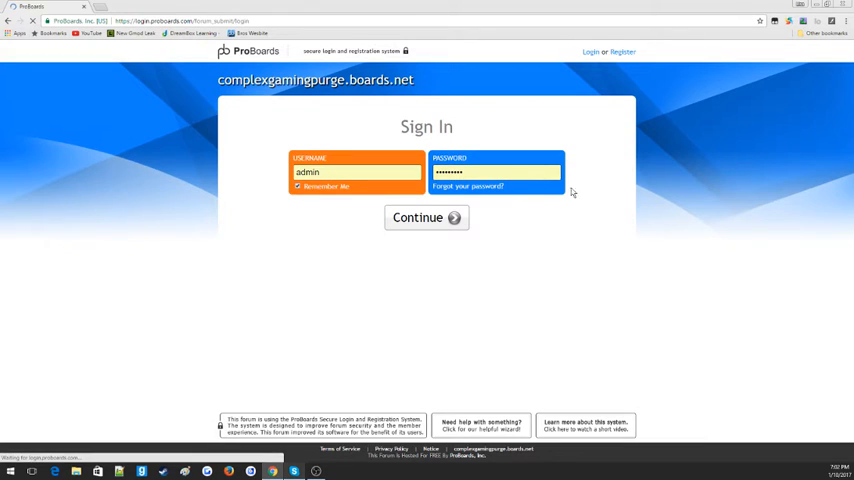
{"action": "left_click", "coordinate": [426, 216]}
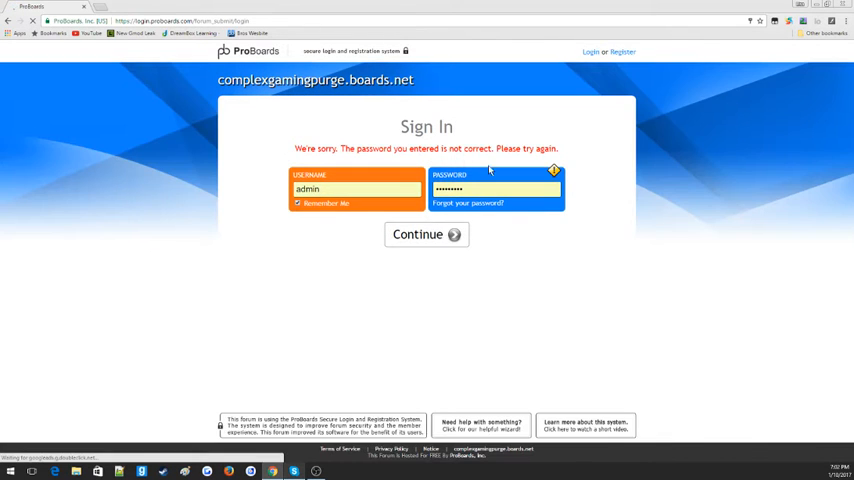
{"action": "left_click", "coordinate": [496, 188]}
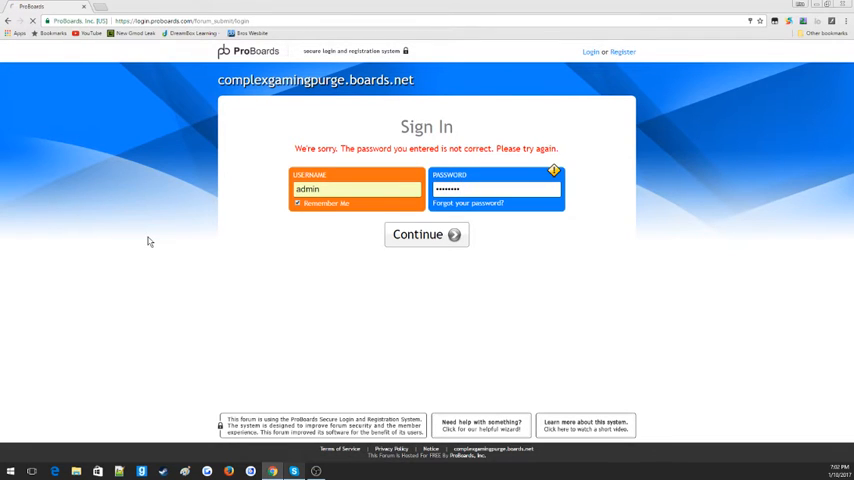
{"action": "left_click", "coordinate": [426, 234]}
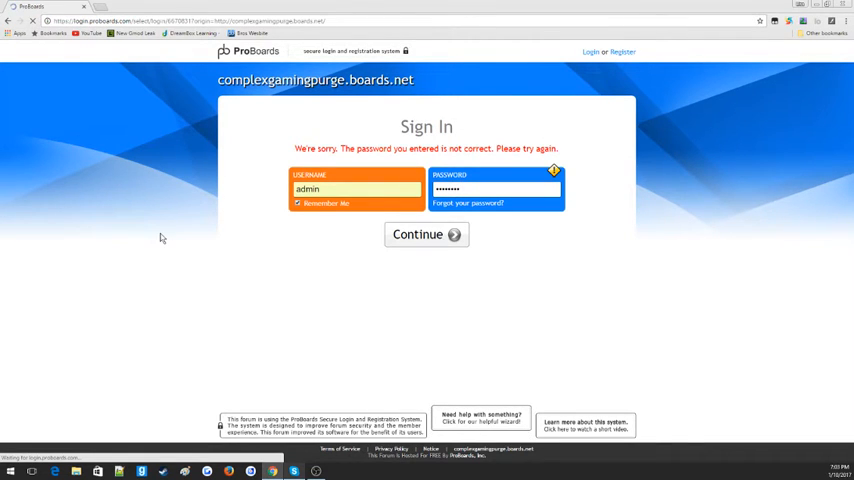
{"action": "left_click", "coordinate": [426, 234]}
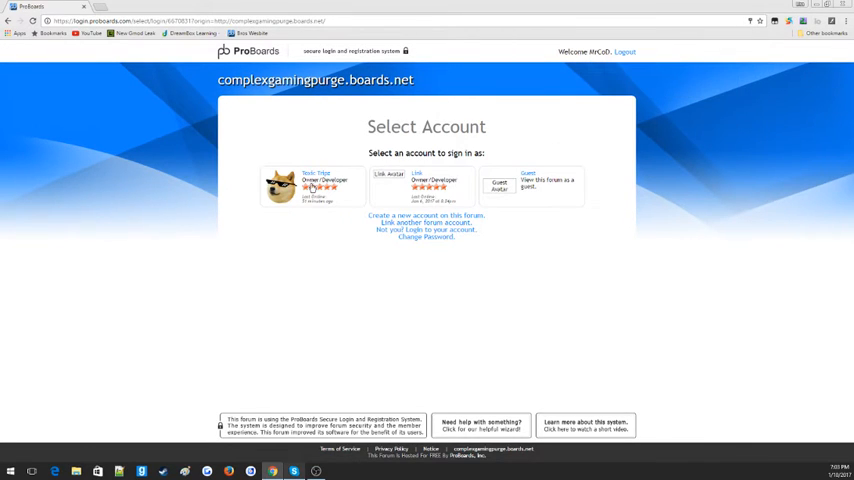
Sign in as the listed account to reach the forum board list, leaving a new tab open.
{"action": "left_click", "coordinate": [272, 184]}
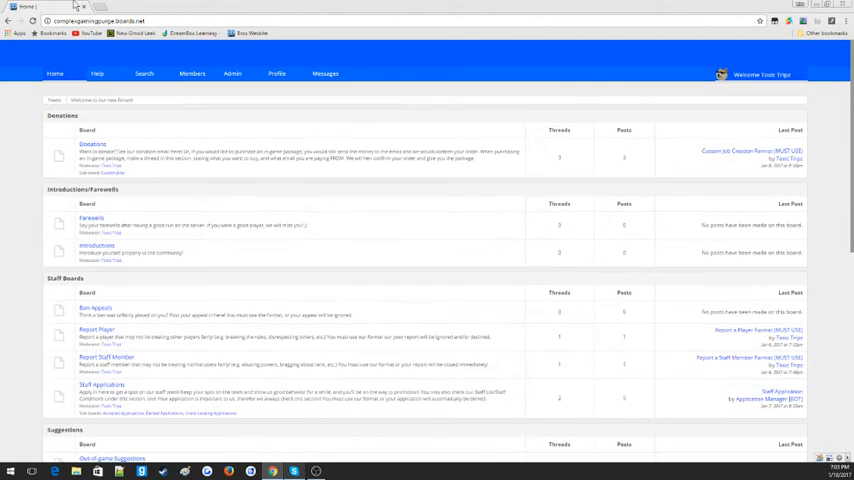
{"action": "left_click", "coordinate": [98, 8]}
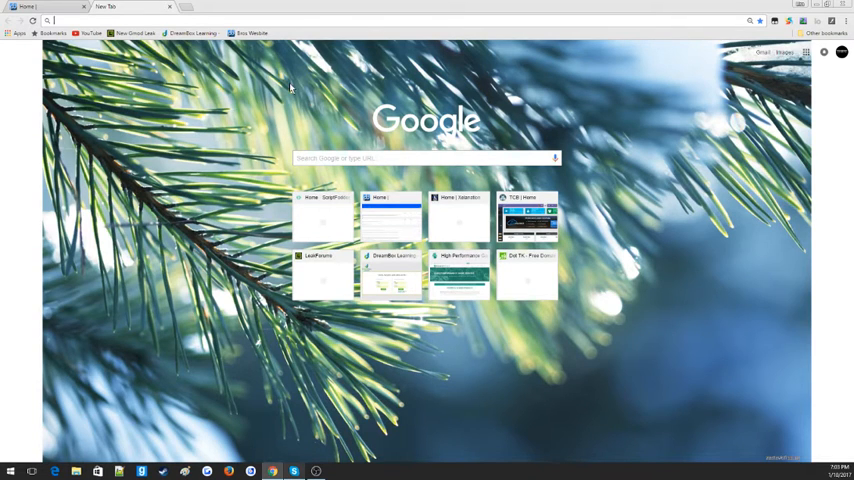
Search Google for boards.net and follow one of its boards.net results.
{"action": "type", "text": "boards.net"}
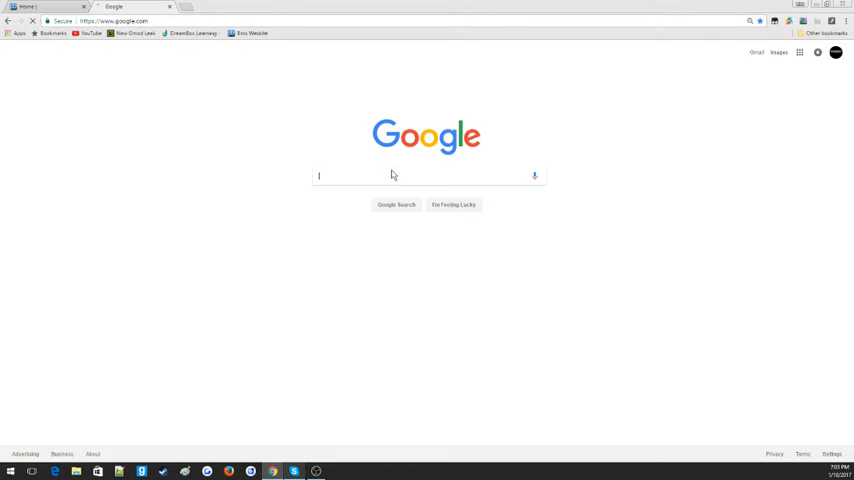
{"action": "type", "text": "boards.net"}
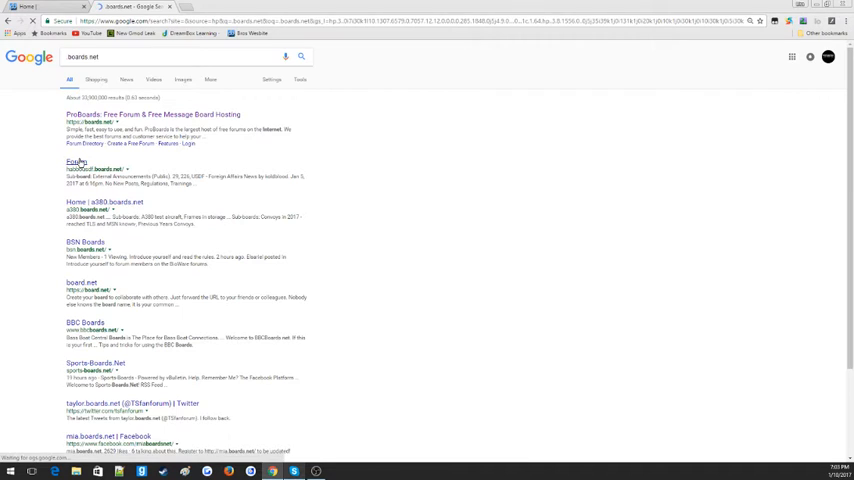
{"action": "left_click", "coordinate": [76, 162]}
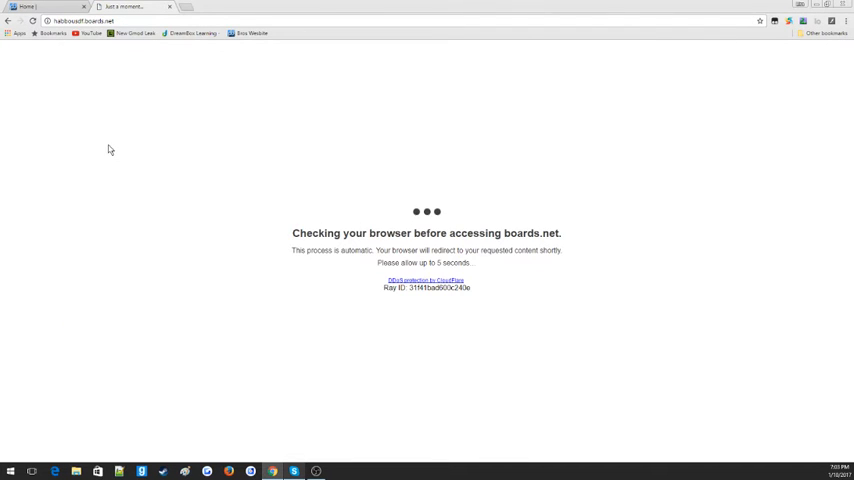
{"action": "mouse_move", "coordinate": [110, 128]}
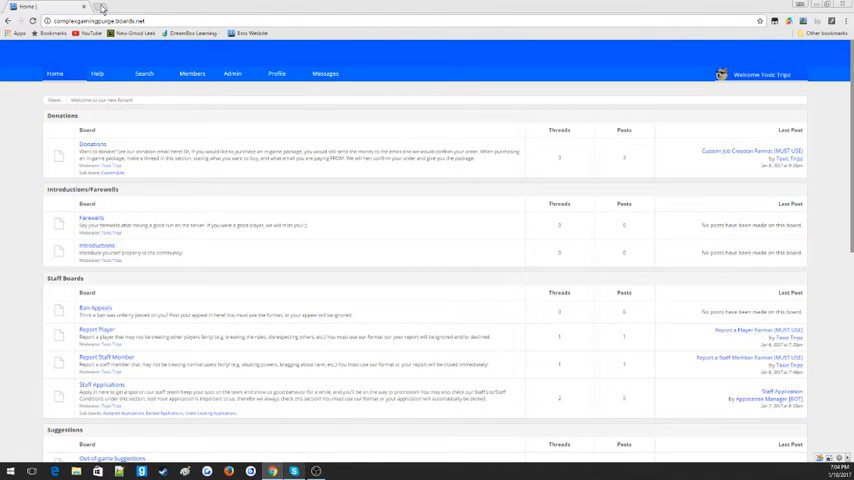
Run a fresh Google search for boards.net, browse the results, and leave another new tab open.
{"action": "left_click", "coordinate": [100, 8]}
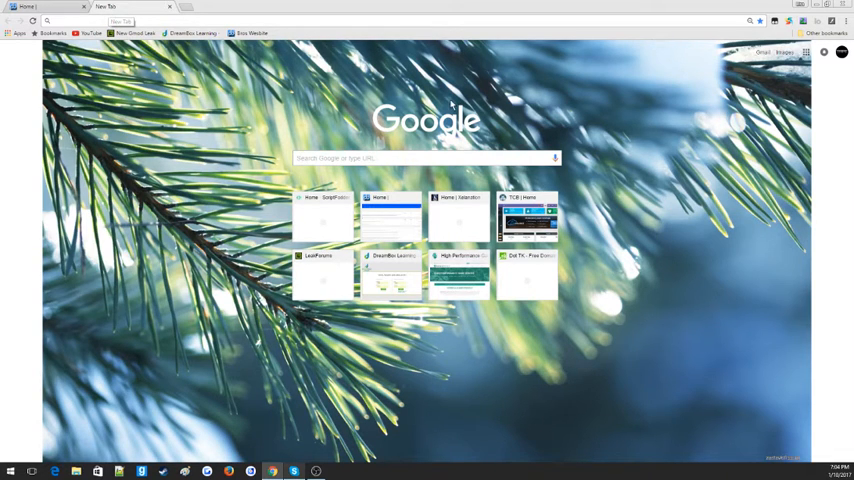
{"action": "left_click", "coordinate": [428, 156]}
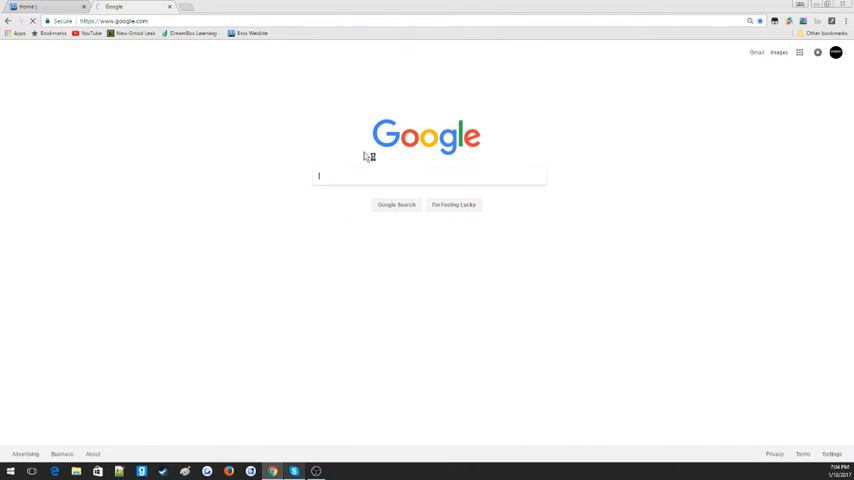
{"action": "type", "text": "."}
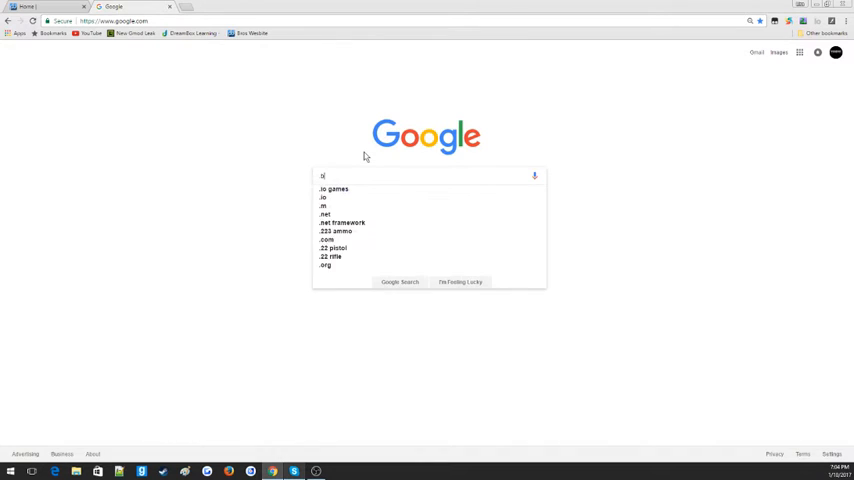
{"action": "type", "text": "bou"}
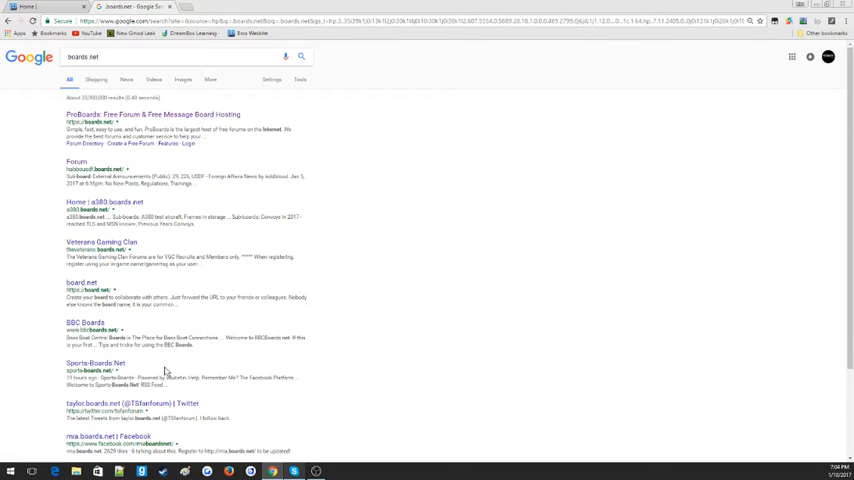
{"action": "scroll", "scroll_direction": "down", "scroll_amount": 3}
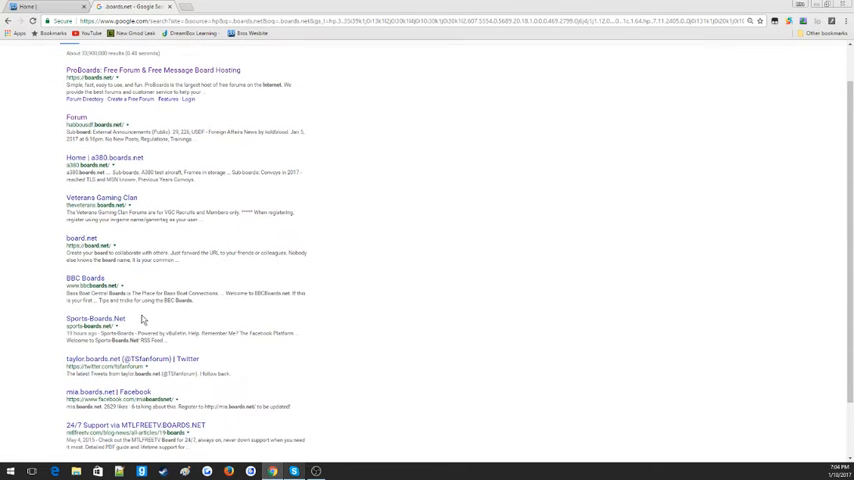
{"action": "scroll", "scroll_direction": "down", "scroll_amount": 3}
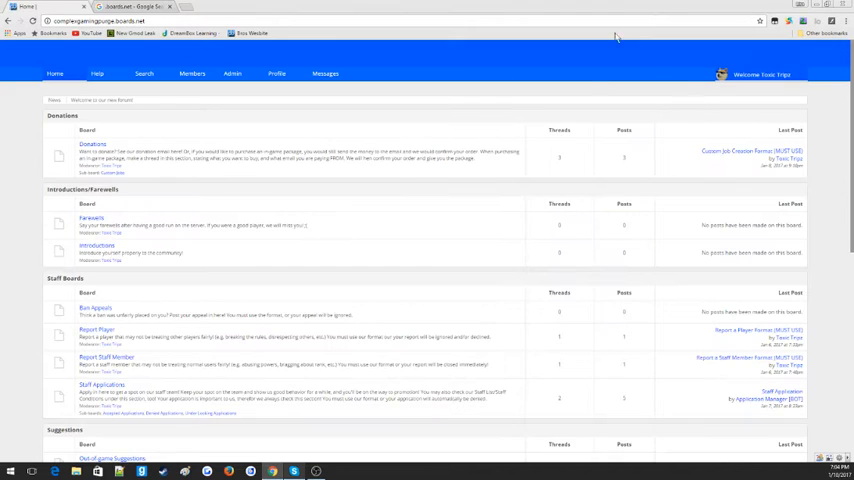
{"action": "left_click", "coordinate": [186, 8]}
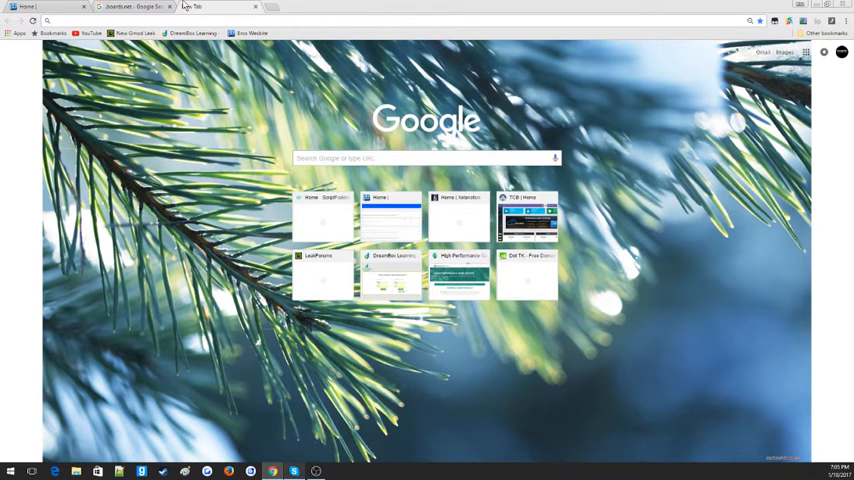
Reach ProBoards and start the Create a Free Forum sign-up.
{"action": "type", "text": "proi"}
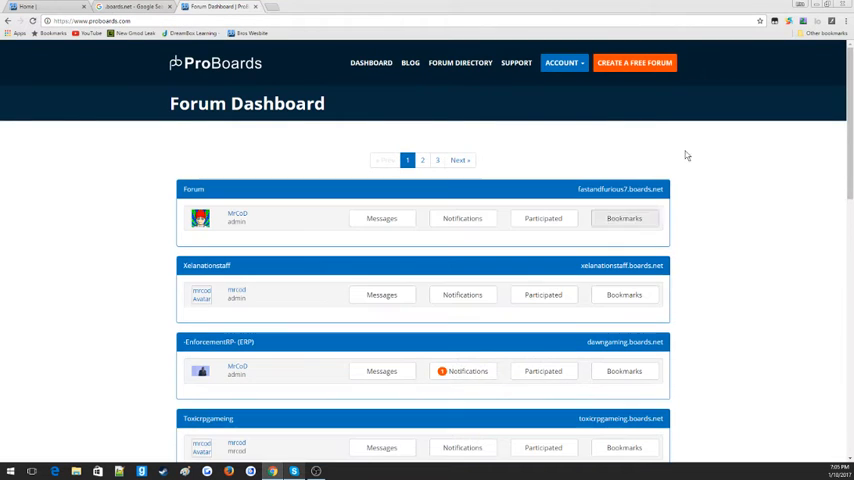
{"action": "left_click", "coordinate": [634, 62]}
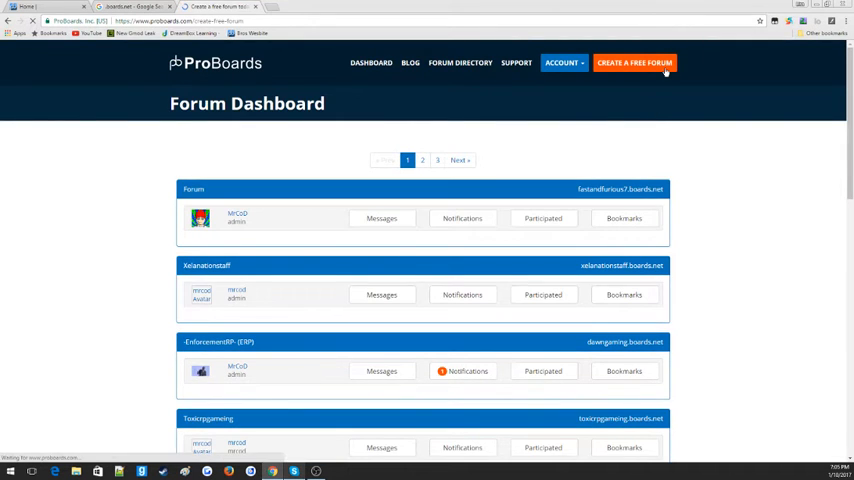
{"action": "left_click", "coordinate": [632, 62]}
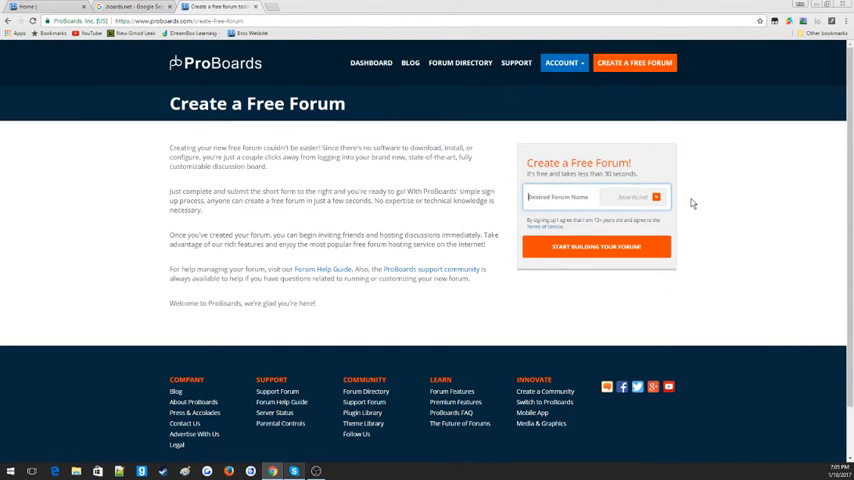
Create the forum with its name and 'movies' address, a category and the reCAPTCHA check.
{"action": "type", "text": "abcdefasdf"}
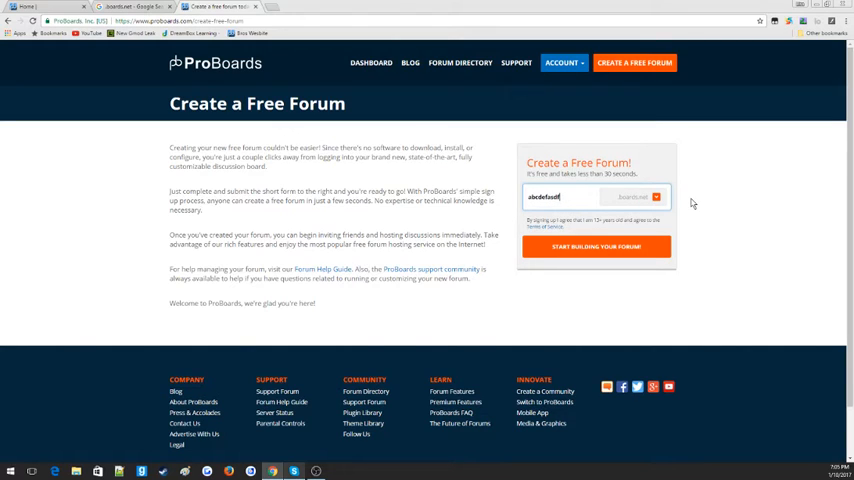
{"action": "type", "text": "movies"}
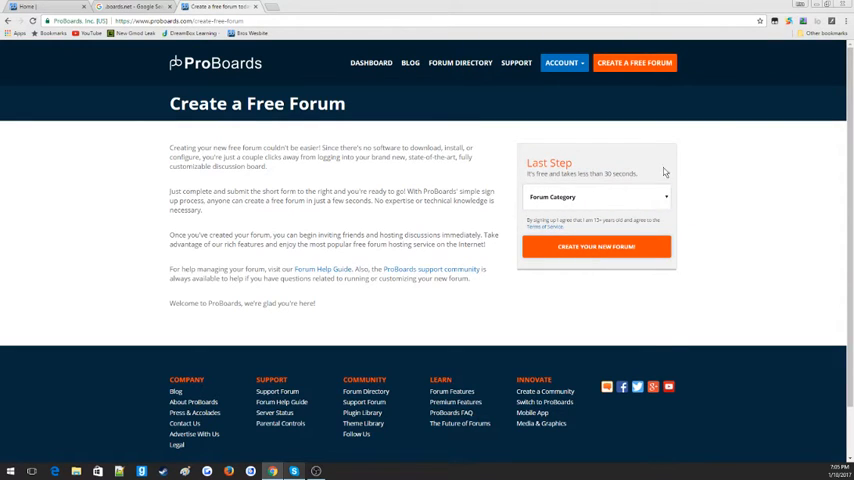
{"action": "left_click", "coordinate": [596, 196]}
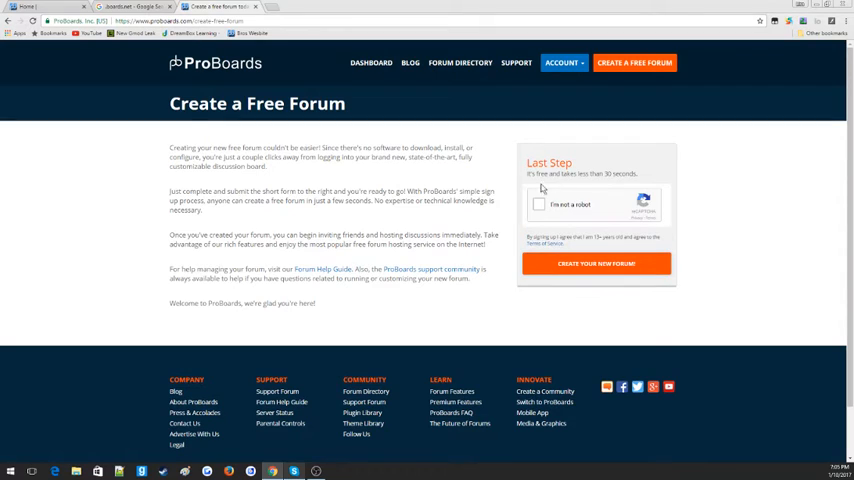
{"action": "left_click", "coordinate": [538, 204]}
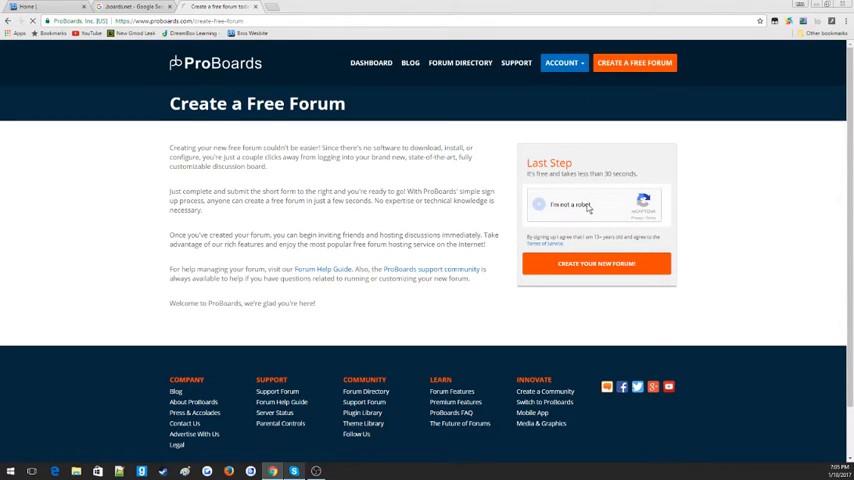
{"action": "left_click", "coordinate": [538, 204]}
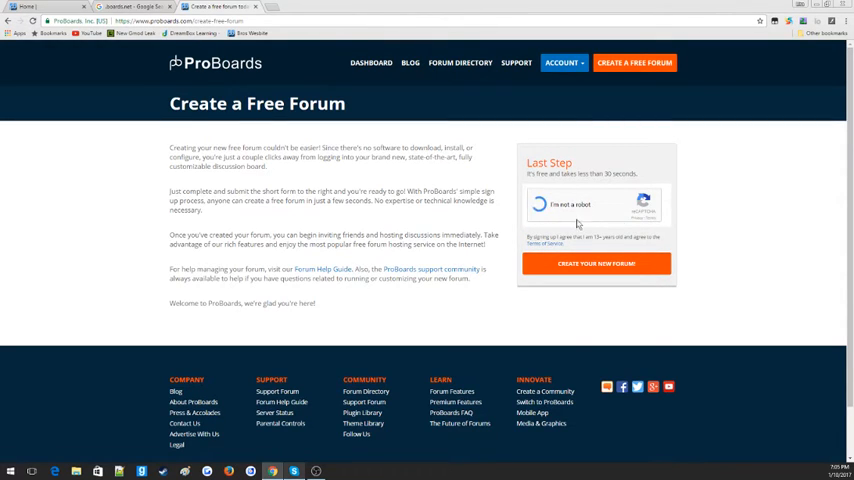
{"action": "left_click", "coordinate": [540, 204]}
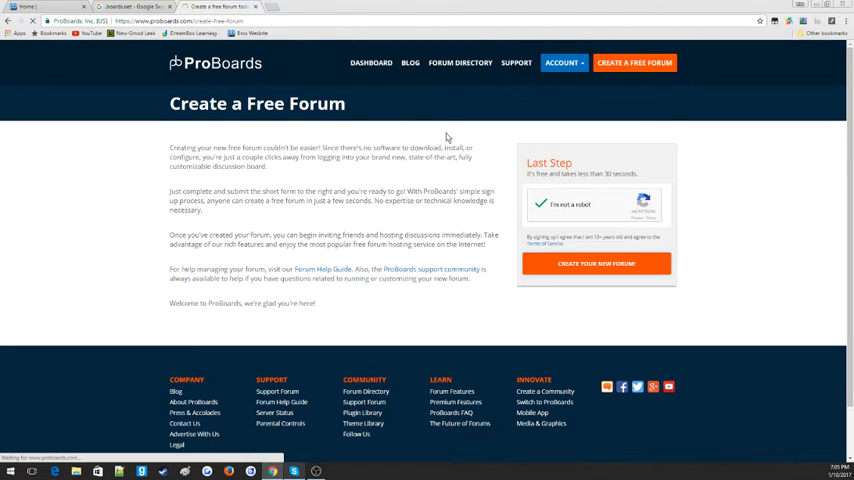
{"action": "left_click", "coordinate": [596, 264]}
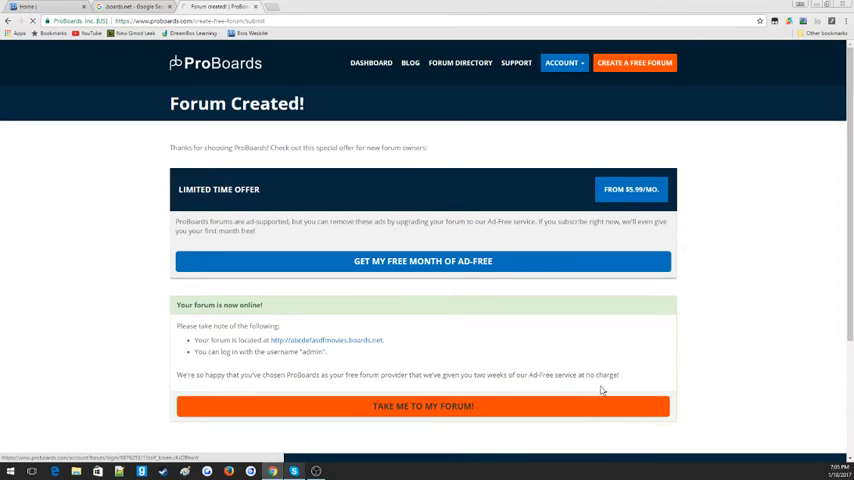
Go from the Forum Created page to the new forum's board index.
{"action": "left_click", "coordinate": [422, 404]}
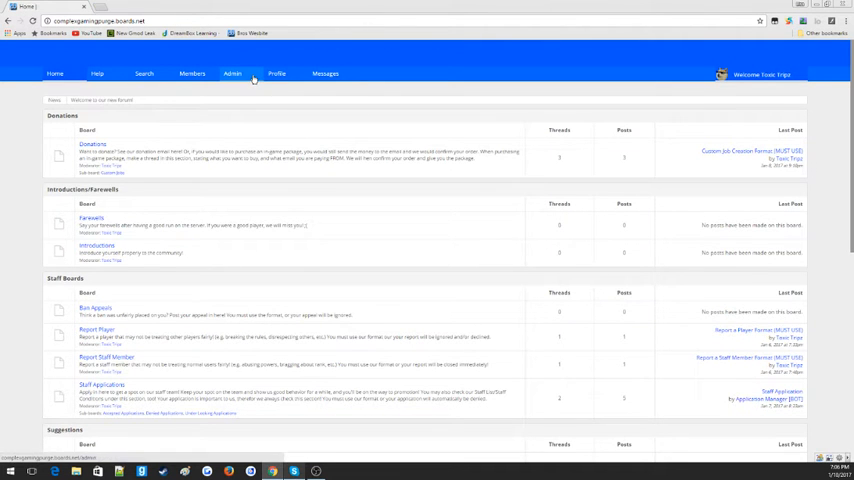
Enter the Admin Control Panel and its Themes section with the theme tools.
{"action": "left_click", "coordinate": [232, 72]}
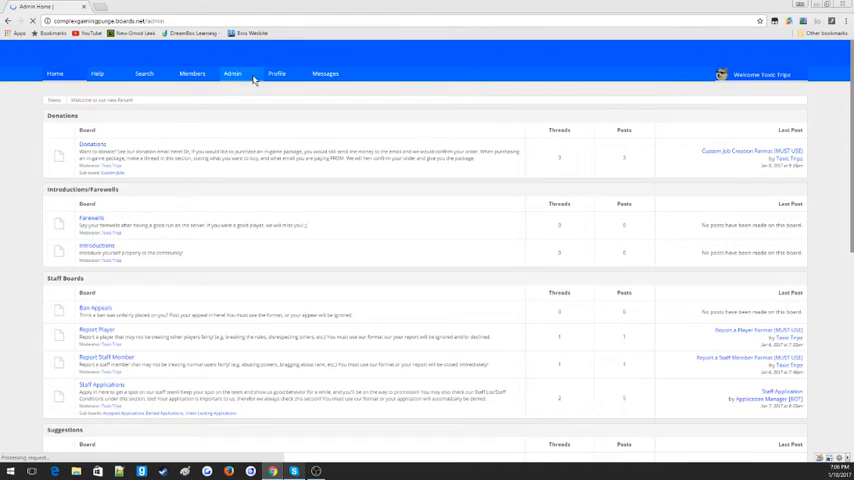
{"action": "left_click", "coordinate": [232, 72]}
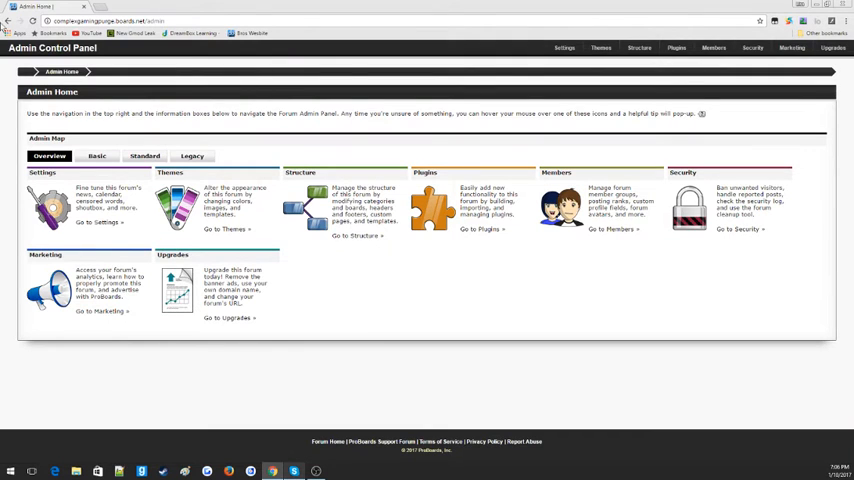
{"action": "mouse_move", "coordinate": [258, 240]}
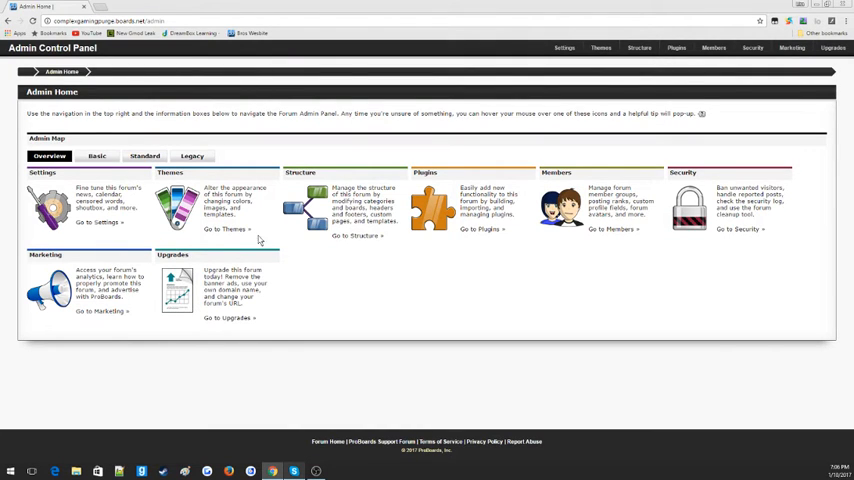
{"action": "left_click", "coordinate": [228, 228]}
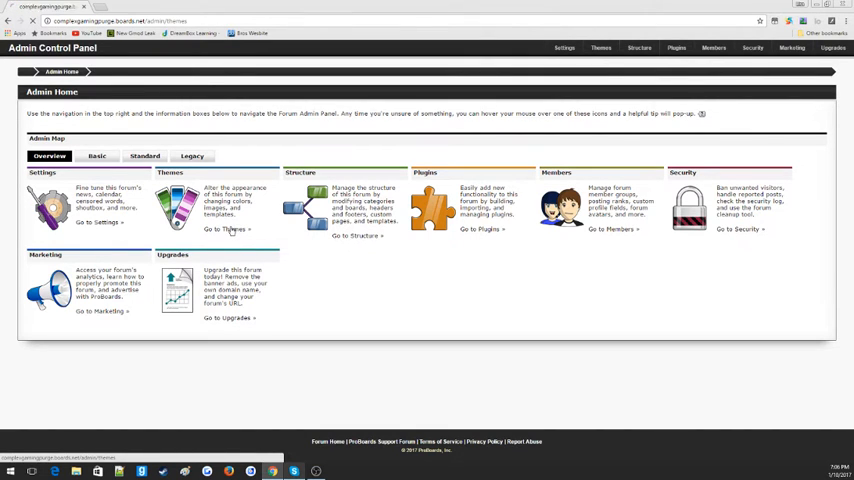
{"action": "left_click", "coordinate": [228, 230]}
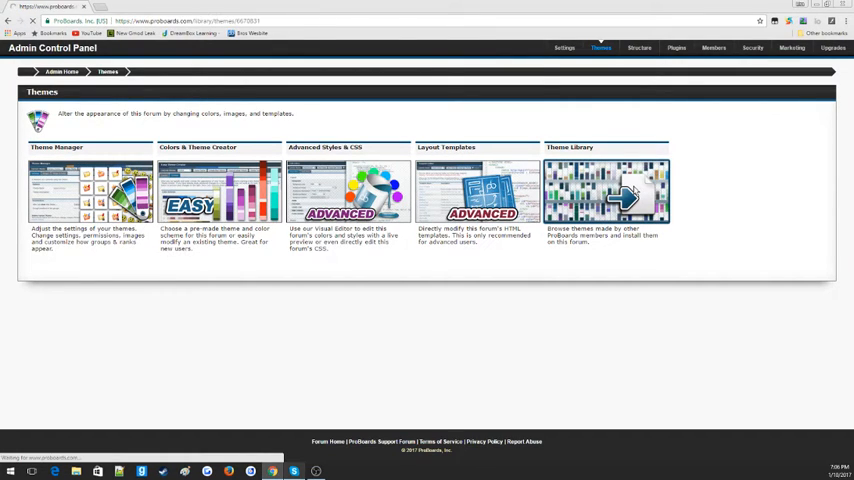
Browse the Theme Library's first page of downloadable themes, briefly checking the forum tab.
{"action": "left_click", "coordinate": [604, 190]}
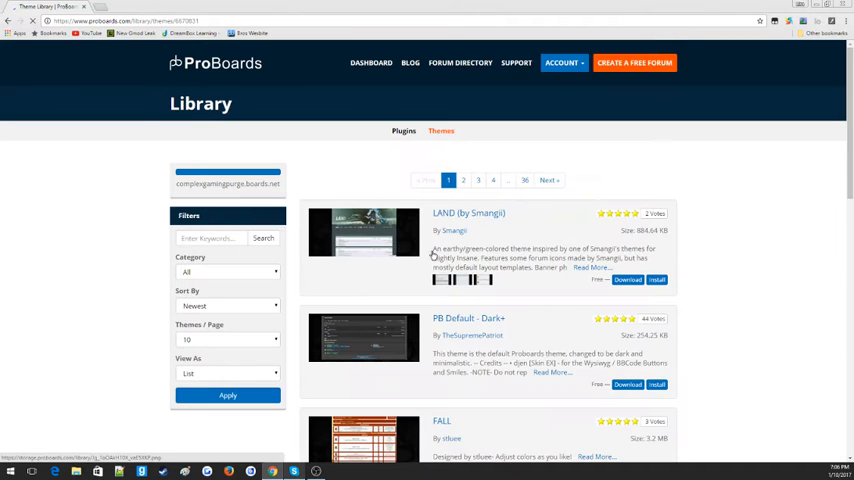
{"action": "scroll", "scroll_direction": "down", "scroll_amount": 3}
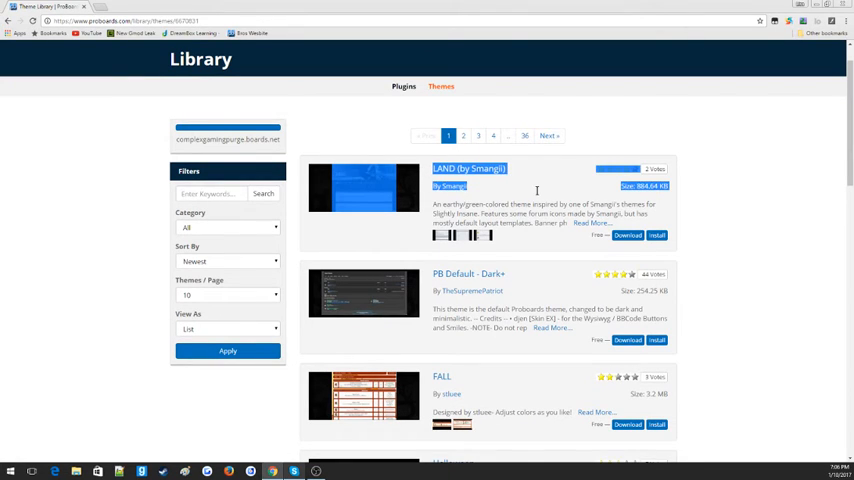
{"action": "scroll", "scroll_direction": "down", "scroll_amount": 3}
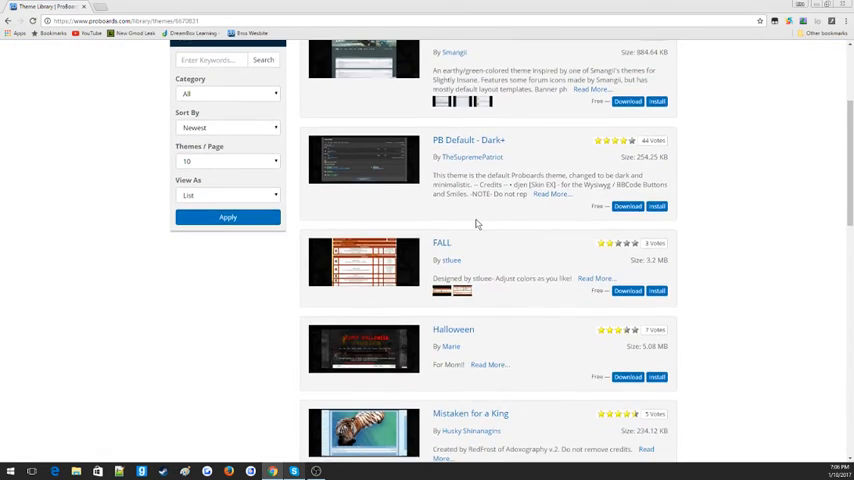
{"action": "scroll", "scroll_direction": "down", "scroll_amount": 3}
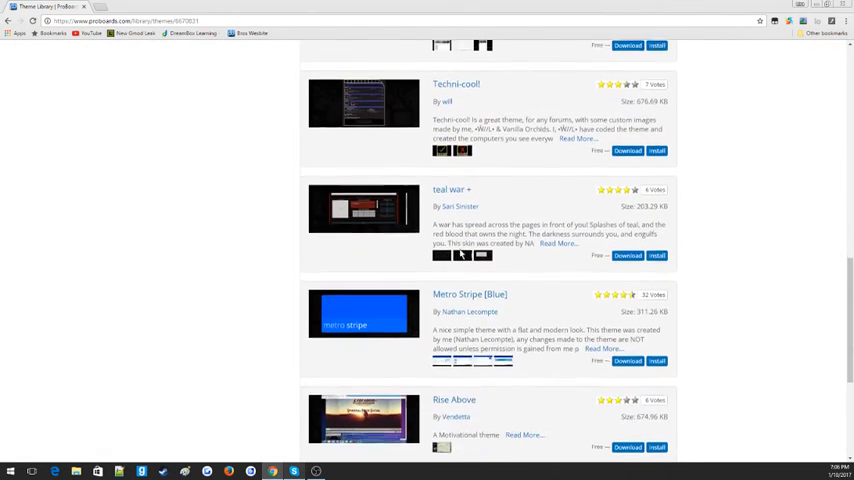
{"action": "scroll", "scroll_direction": "down", "scroll_amount": 3}
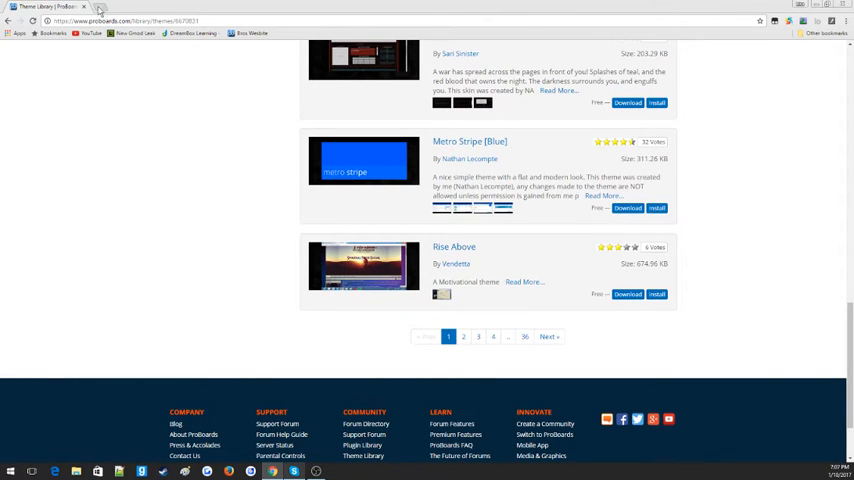
{"action": "left_click", "coordinate": [98, 8]}
{"action": "type", "text": "complexgamingpurge.boards.net"}
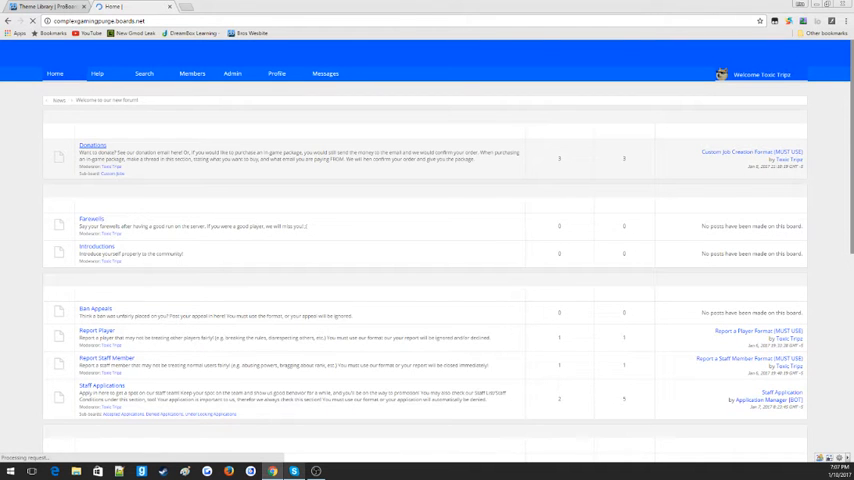
{"action": "scroll", "scroll_direction": "down", "scroll_amount": 3}
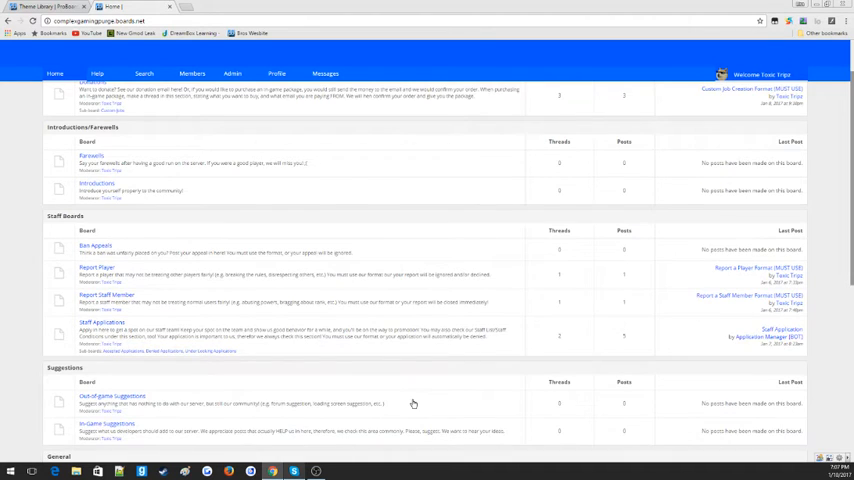
{"action": "scroll", "scroll_direction": "up", "scroll_amount": 3}
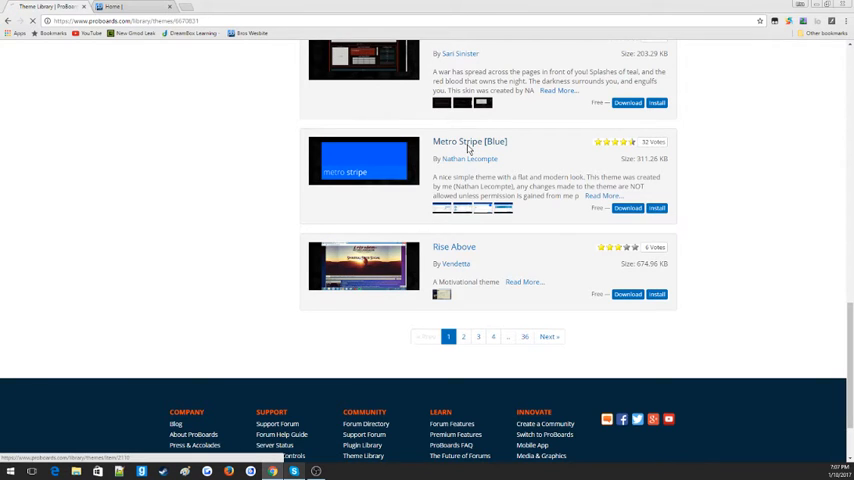
Install the Metro Stripe [Blue] theme on the forum from its library details.
{"action": "left_click", "coordinate": [470, 140]}
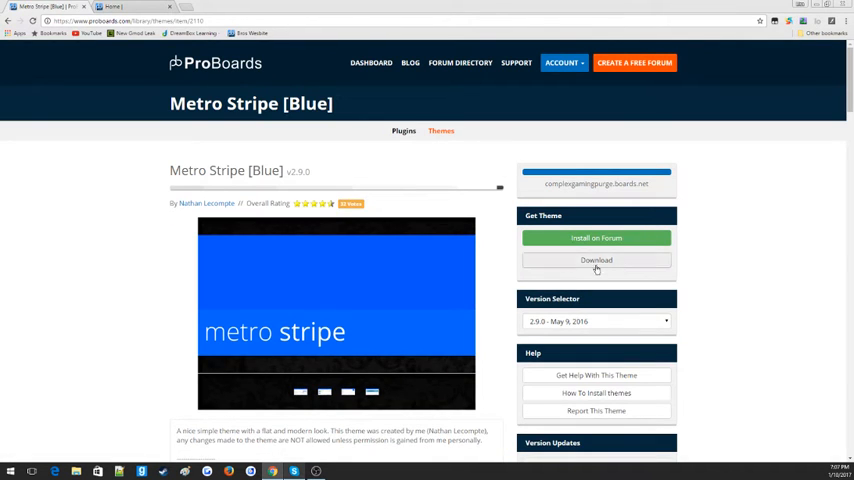
{"action": "left_click", "coordinate": [596, 238]}
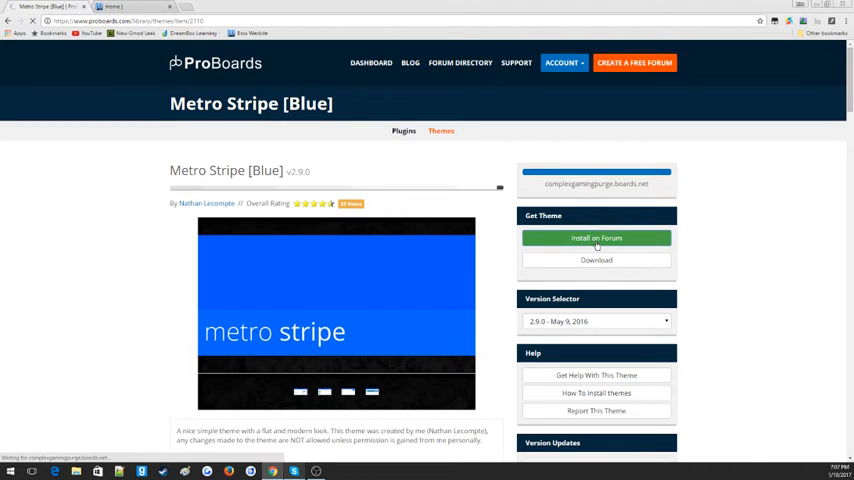
{"action": "left_click", "coordinate": [596, 238]}
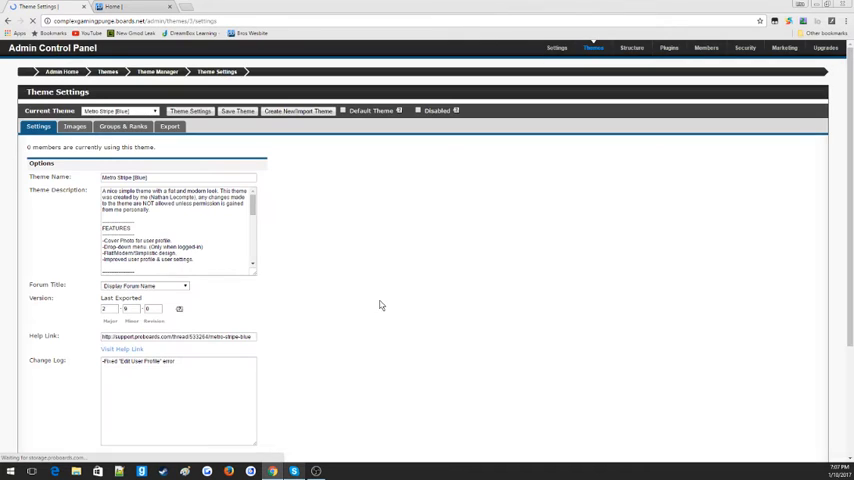
{"action": "scroll", "scroll_direction": "down", "scroll_amount": 3}
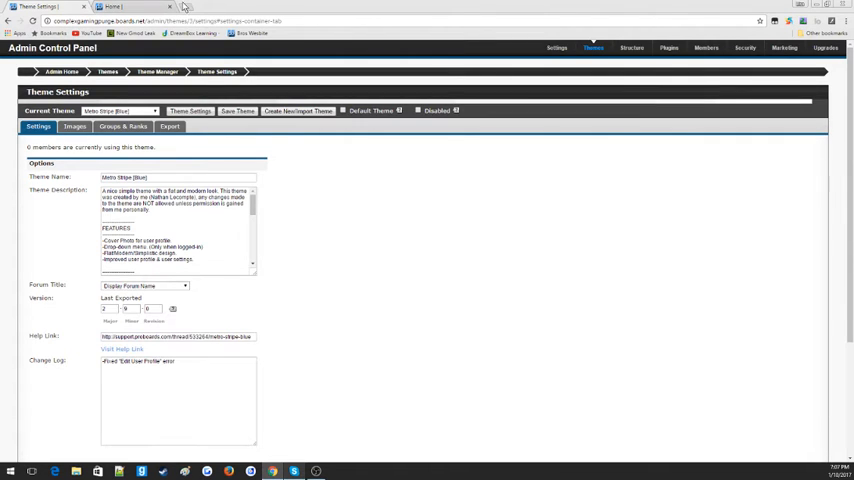
View the forum with its current theme, then return to the admin Themes overview.
{"action": "left_click", "coordinate": [118, 8]}
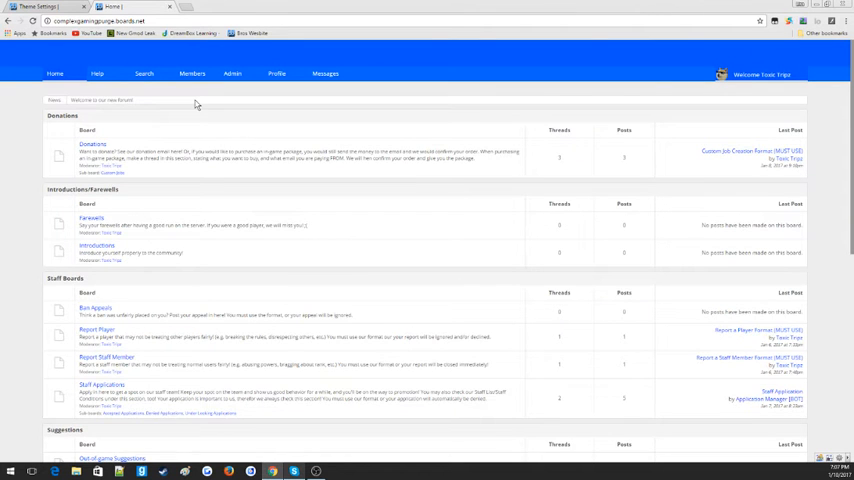
{"action": "left_click", "coordinate": [232, 72]}
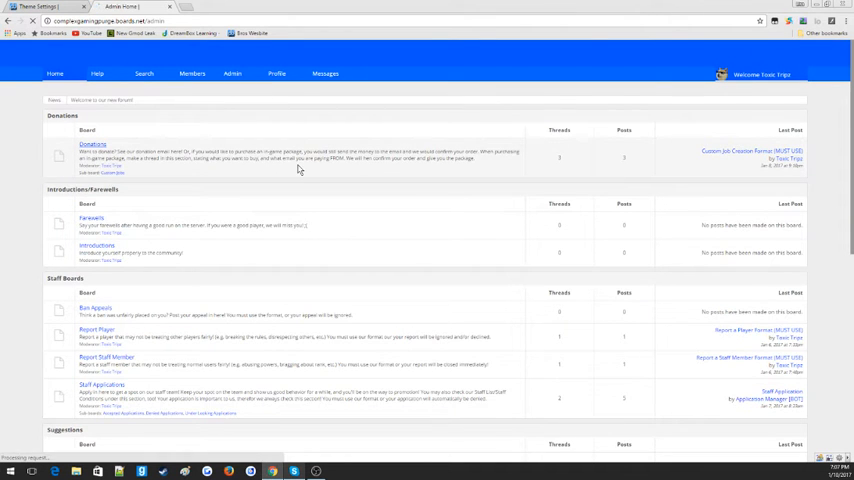
{"action": "left_click", "coordinate": [232, 72]}
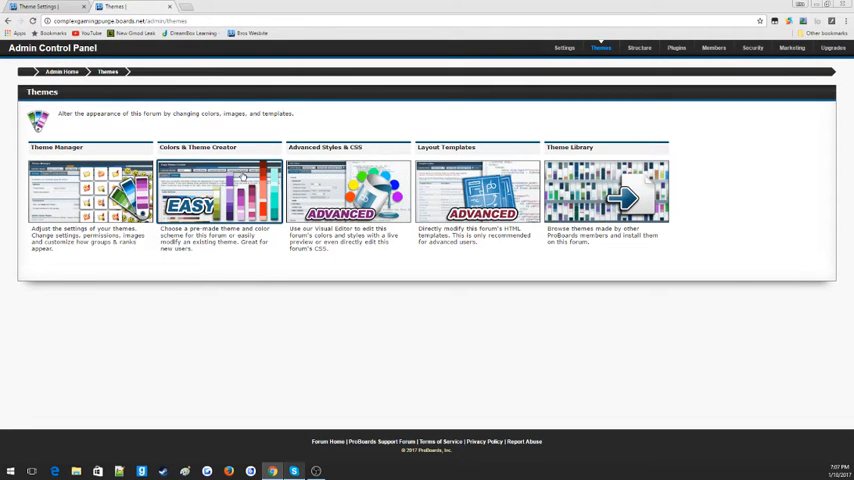
Re-sort the Theme Library oldest first, listing themes like Simply Golden and Cinnamon.
{"action": "left_click", "coordinate": [218, 190]}
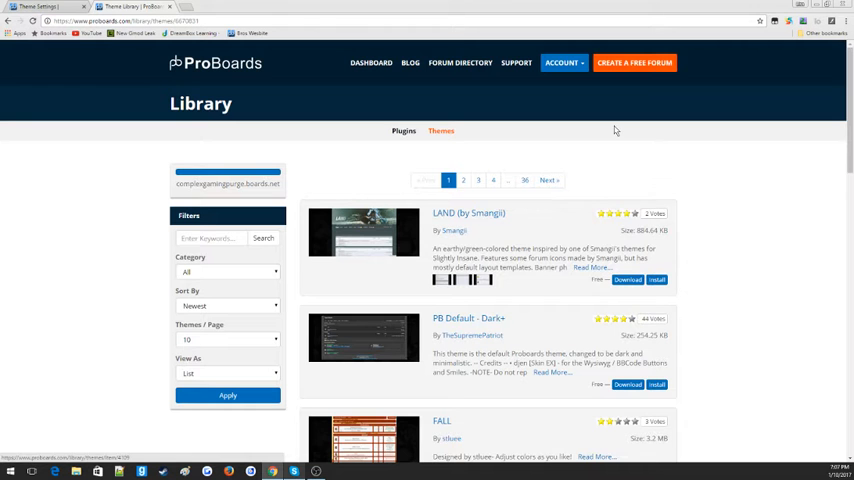
{"action": "scroll", "scroll_direction": "down", "scroll_amount": 3}
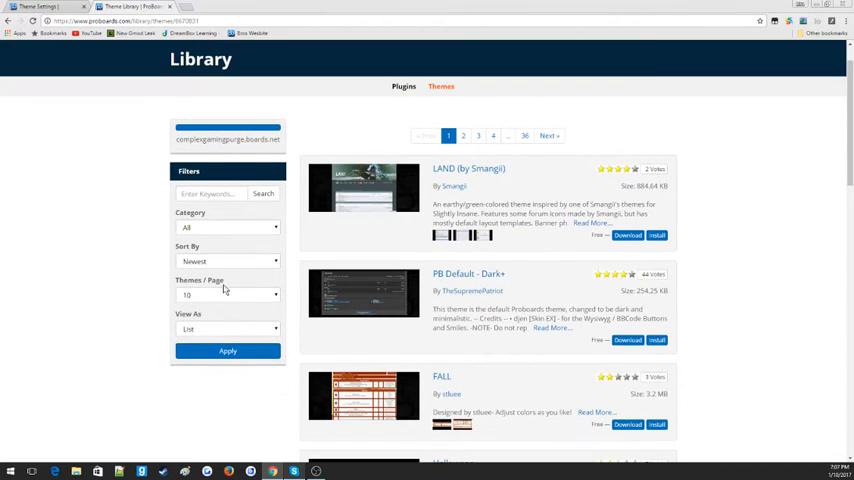
{"action": "left_click", "coordinate": [228, 260]}
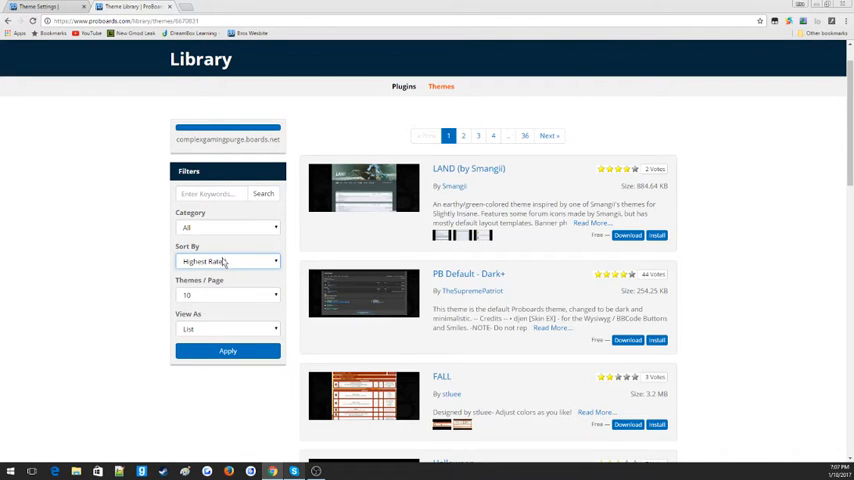
{"action": "left_click", "coordinate": [228, 260]}
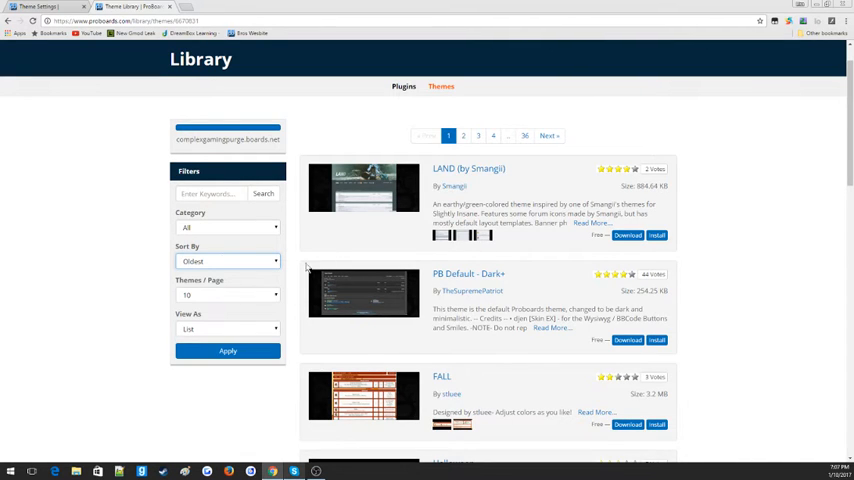
{"action": "left_click", "coordinate": [228, 350]}
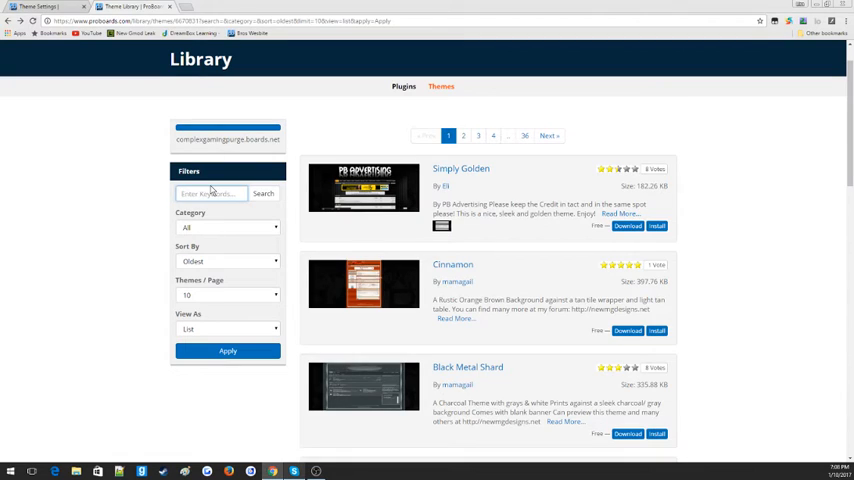
Search the theme library for PB terms, sorting results by Featured and viewing them as a list.
{"action": "type", "text": "PB"}
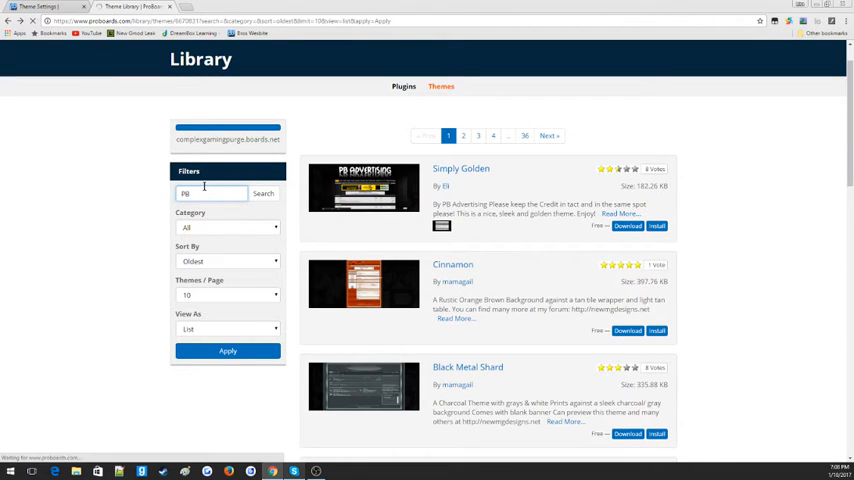
{"action": "left_click", "coordinate": [264, 192]}
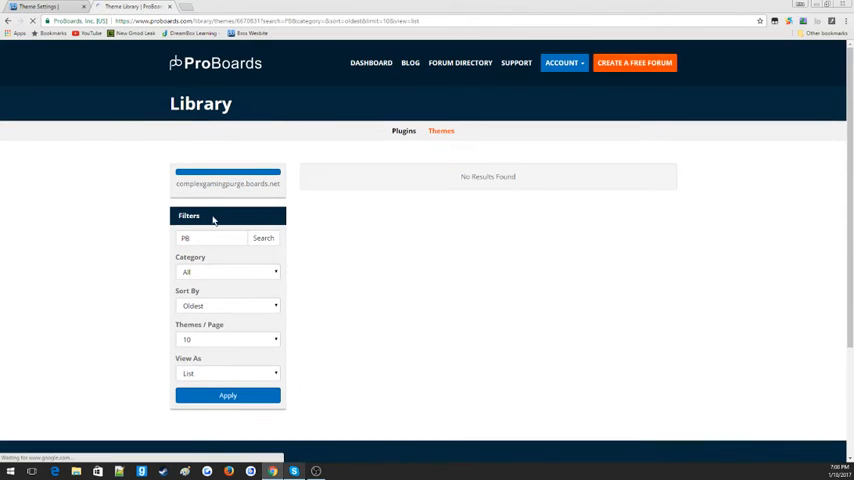
{"action": "type", "text": "Eli"}
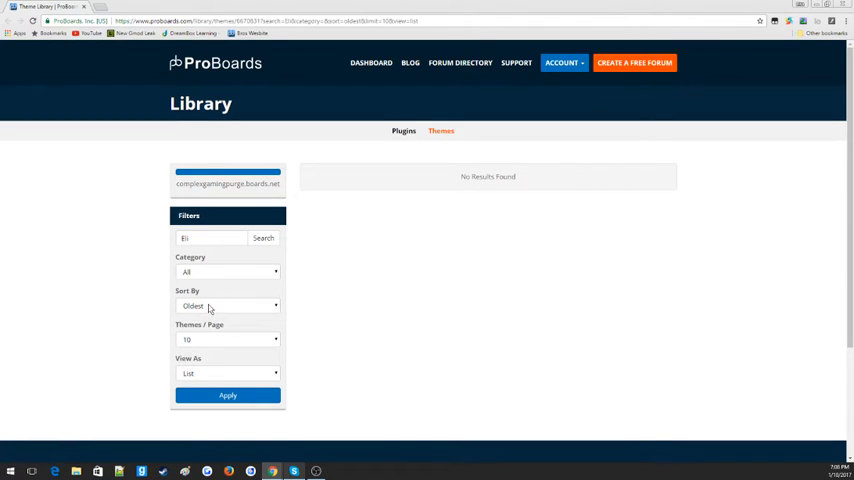
{"action": "left_click", "coordinate": [228, 304]}
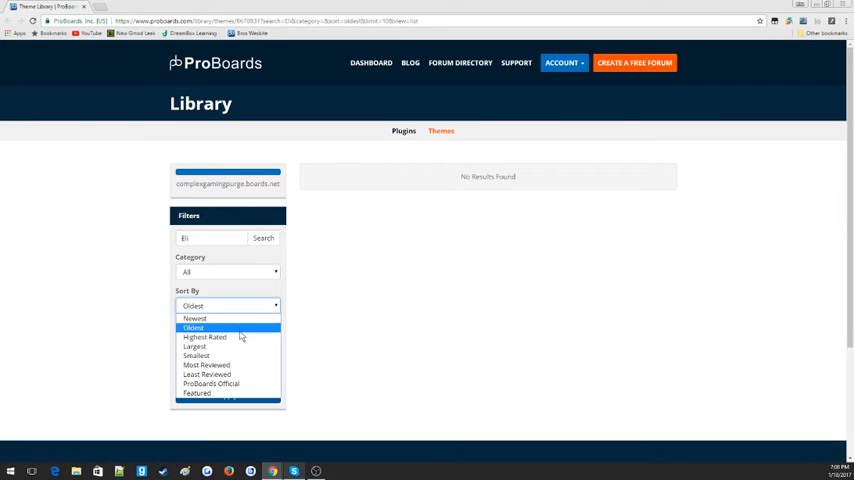
{"action": "mouse_move", "coordinate": [196, 392]}
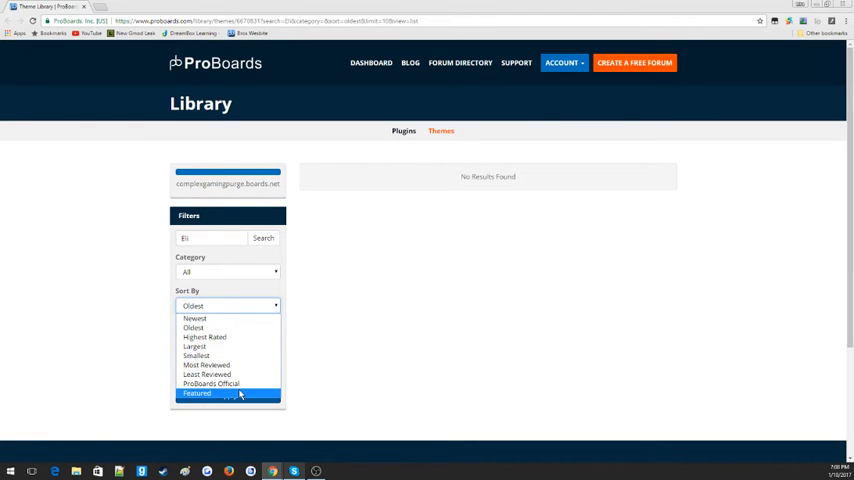
{"action": "left_click", "coordinate": [196, 392]}
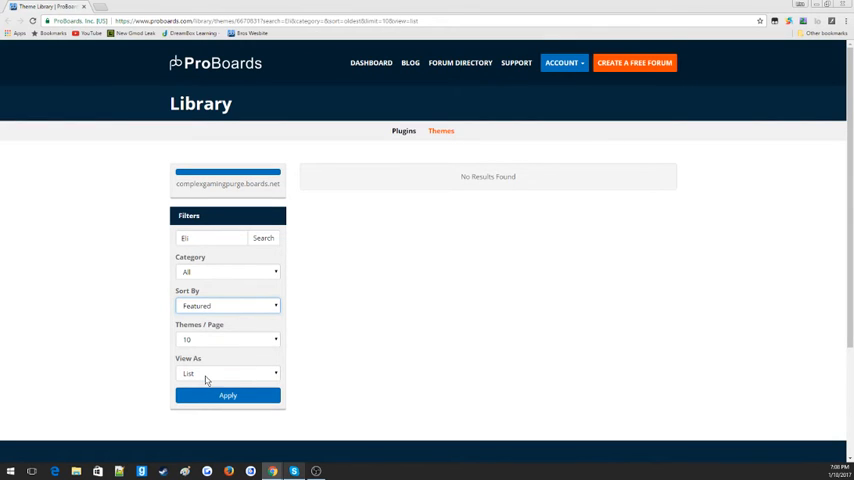
{"action": "left_click", "coordinate": [228, 372]}
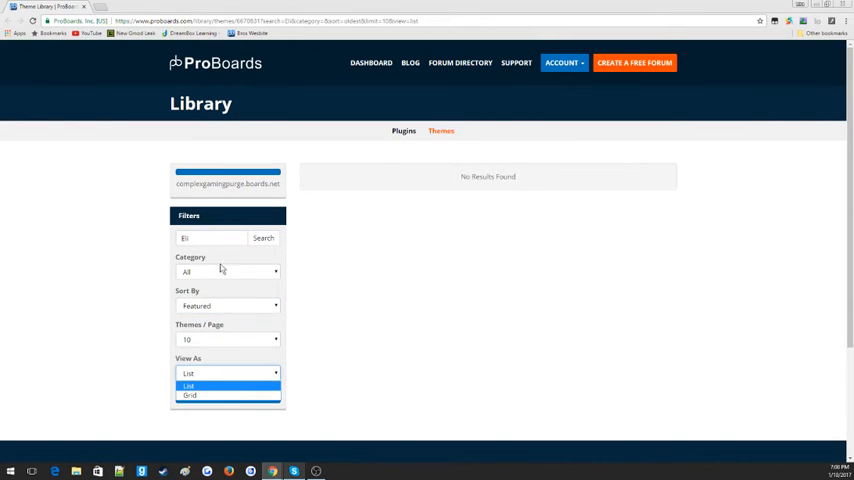
{"action": "left_click", "coordinate": [228, 272]}
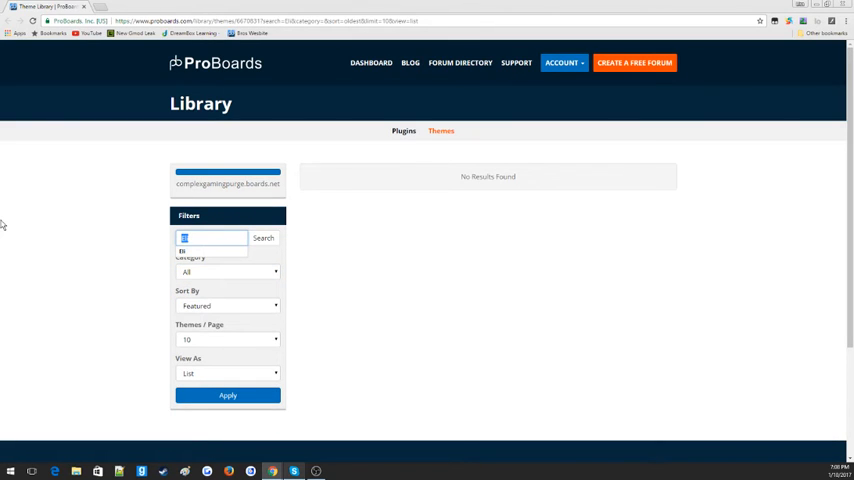
Re-run the library search for 'PB Advertising', listing Sleek Red, Sleek Blue and Tropical.
{"action": "type", "text": "5"}
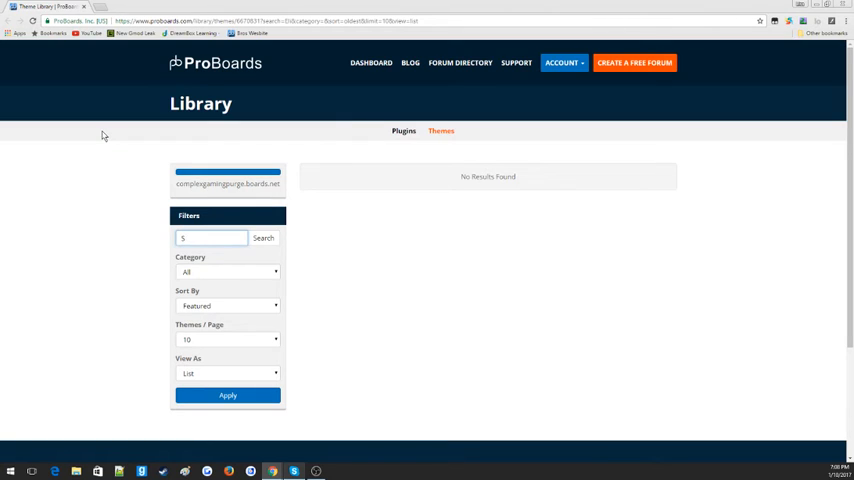
{"action": "type", "text": "imple"}
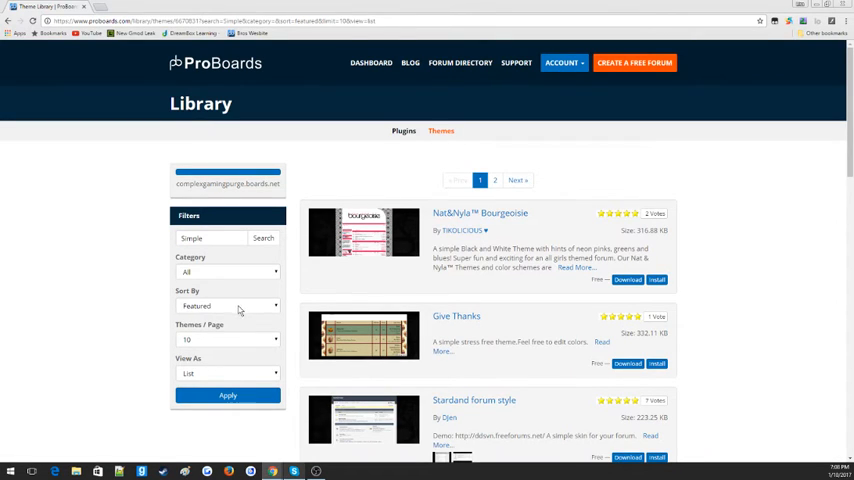
{"action": "left_click", "coordinate": [228, 304]}
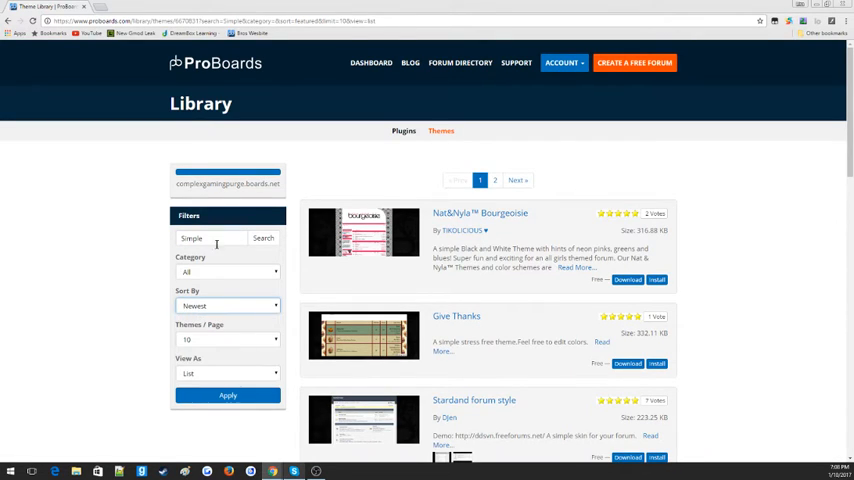
{"action": "type", "text": "PB Advertising"}
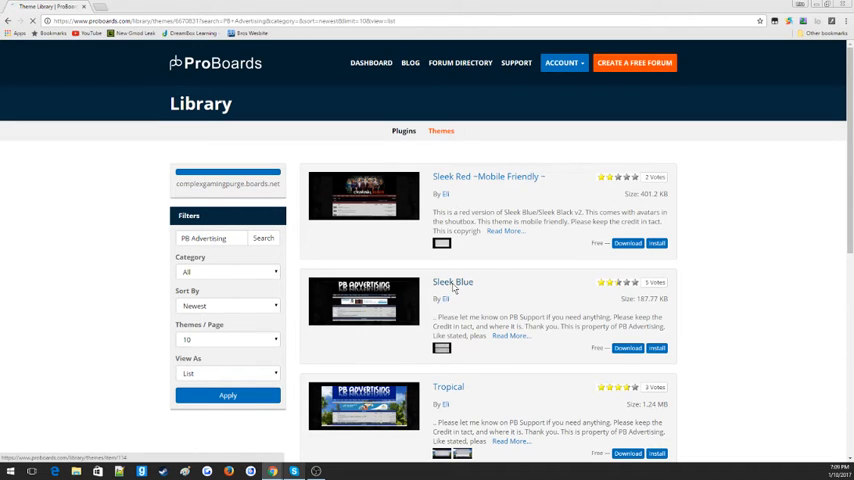
{"action": "left_click", "coordinate": [452, 280]}
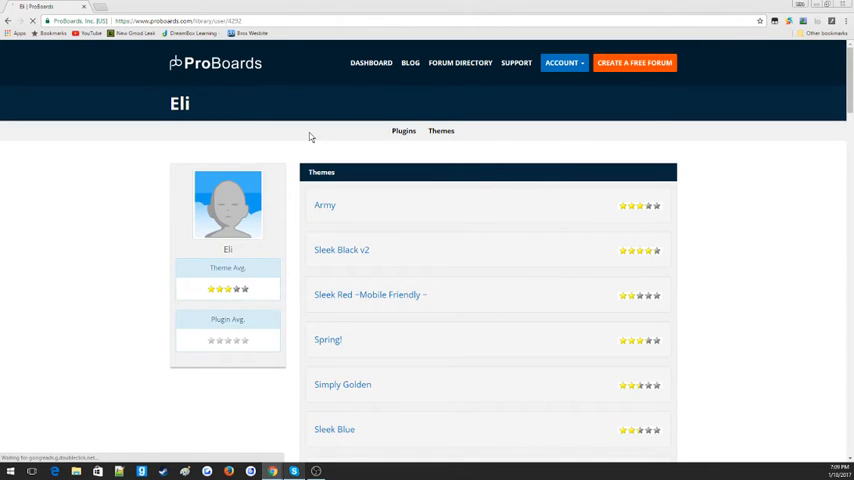
{"action": "scroll", "scroll_direction": "down", "scroll_amount": 3}
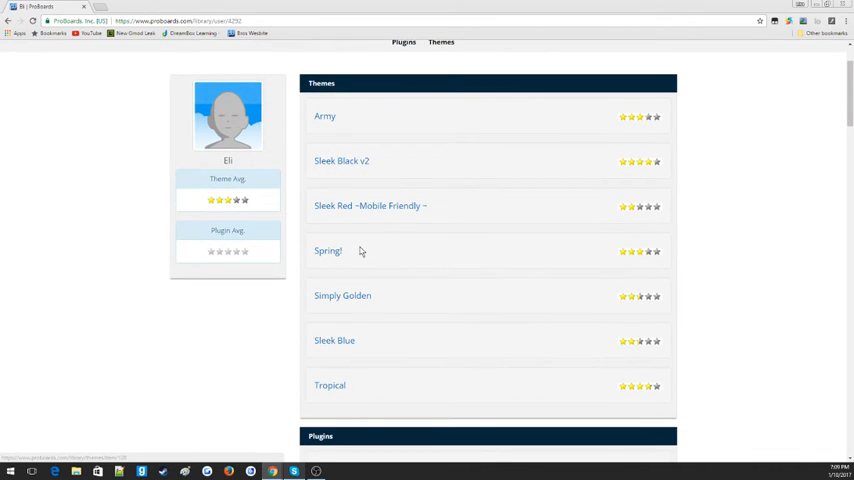
{"action": "mouse_move", "coordinate": [388, 322]}
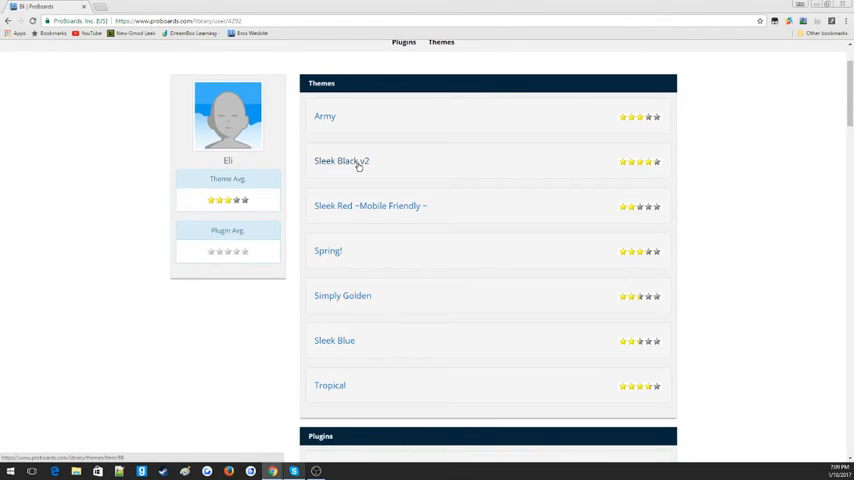
{"action": "left_click", "coordinate": [340, 160]}
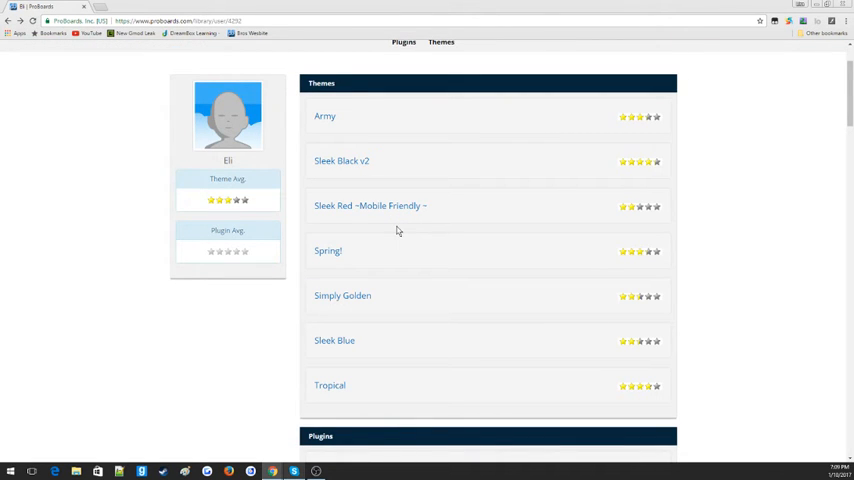
{"action": "mouse_move", "coordinate": [410, 268]}
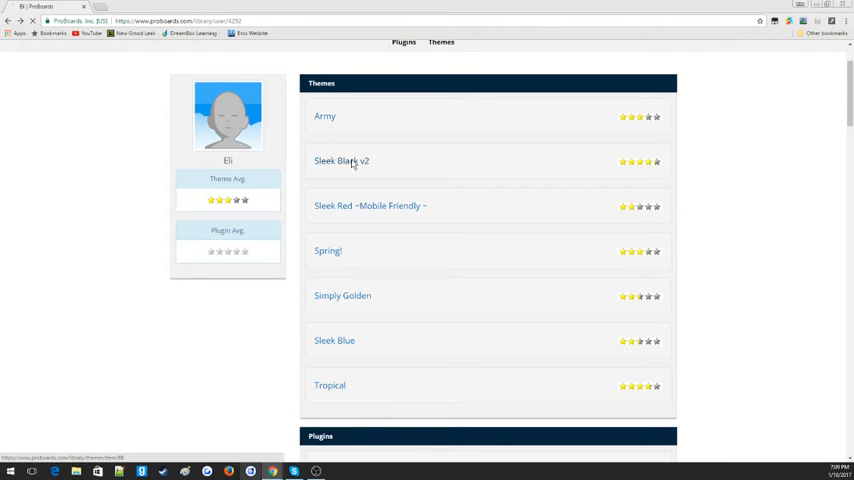
{"action": "left_click", "coordinate": [340, 160]}
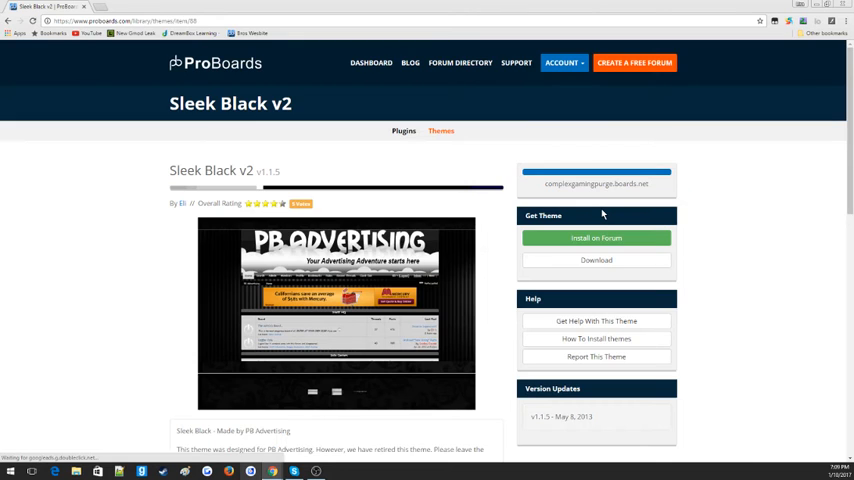
Go to the admin control panel's Theme Manager listing the forum's installed themes.
{"action": "left_click", "coordinate": [596, 260]}
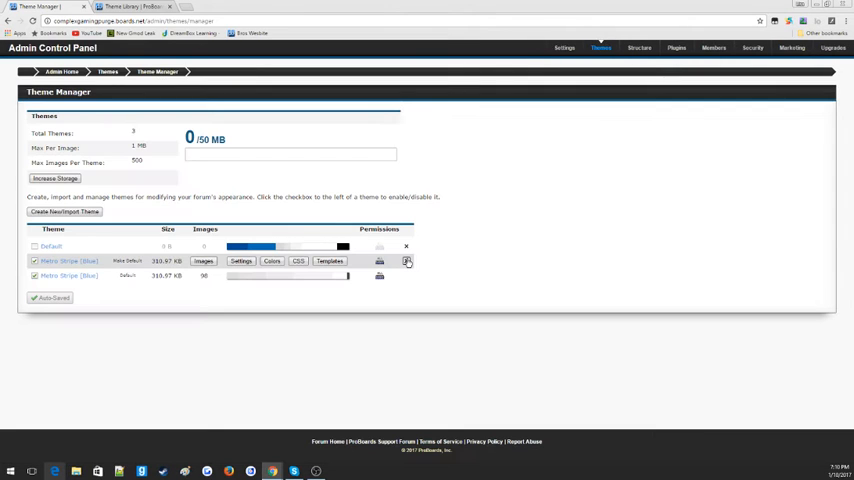
Delete the extra third theme so only Default and one other remain.
{"action": "left_click", "coordinate": [408, 260]}
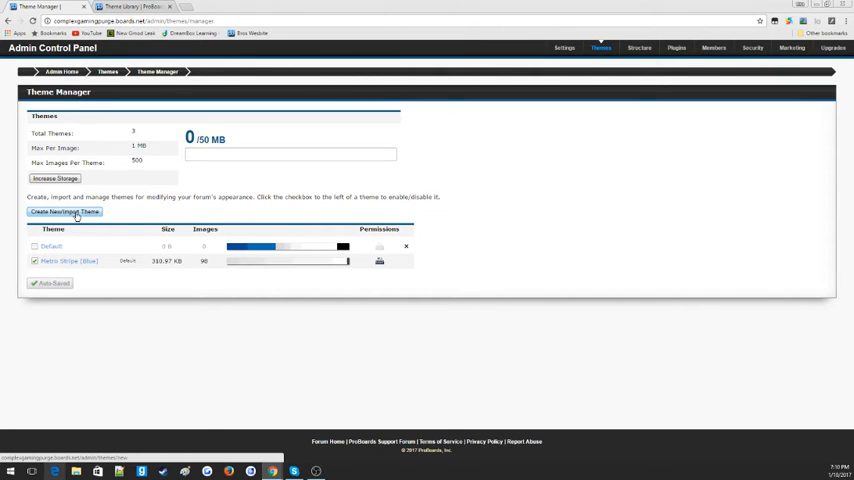
Start creating a new theme via Import an Existing Theme, reaching the .pbt file prompt.
{"action": "left_click", "coordinate": [64, 212]}
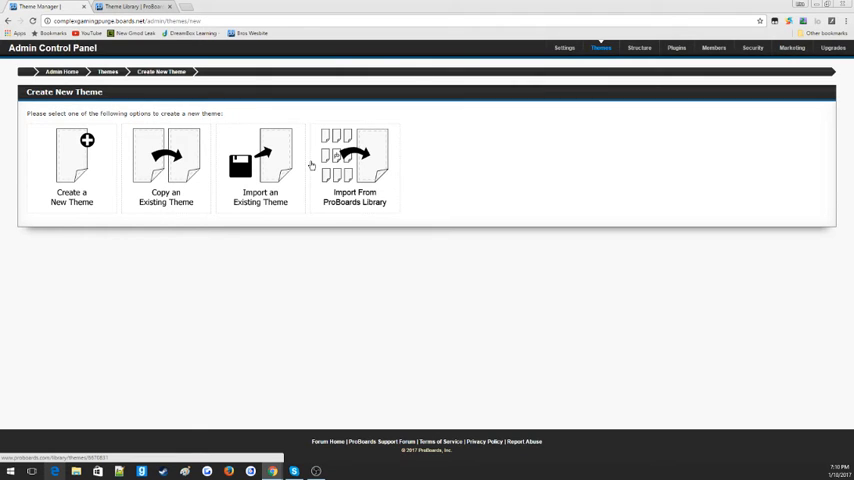
{"action": "left_click", "coordinate": [260, 168]}
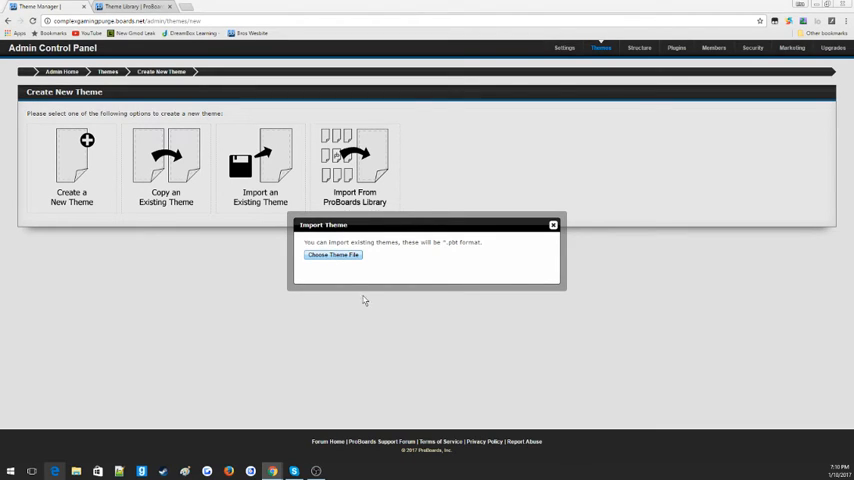
{"action": "mouse_move", "coordinate": [372, 308]}
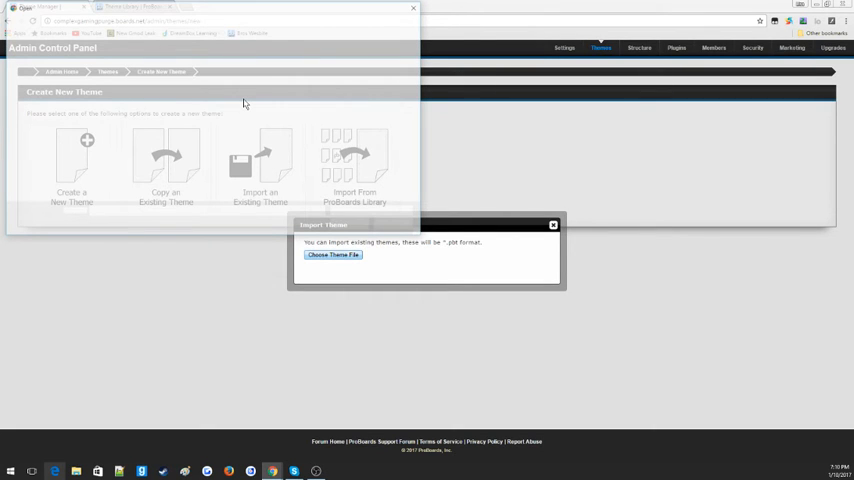
Choose the downloaded Sleek Black theme file from the Downloads folder for import.
{"action": "left_click", "coordinate": [332, 254]}
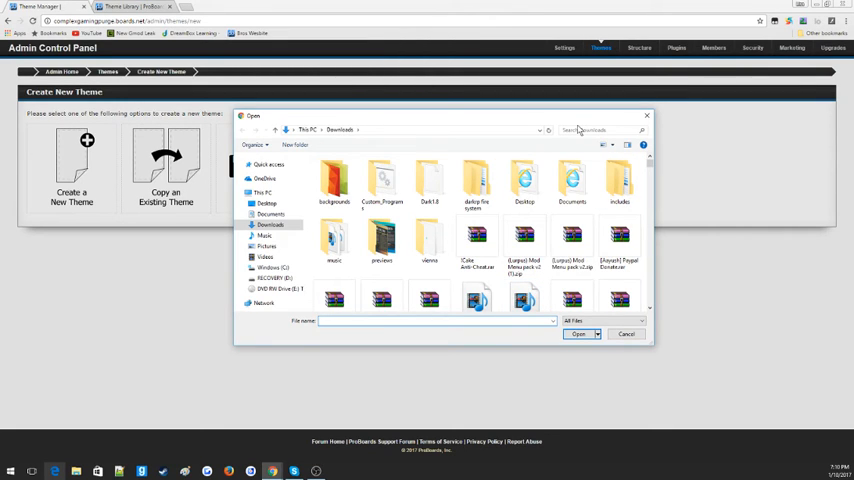
{"action": "left_click", "coordinate": [600, 130]}
{"action": "type", "text": "sleek"}
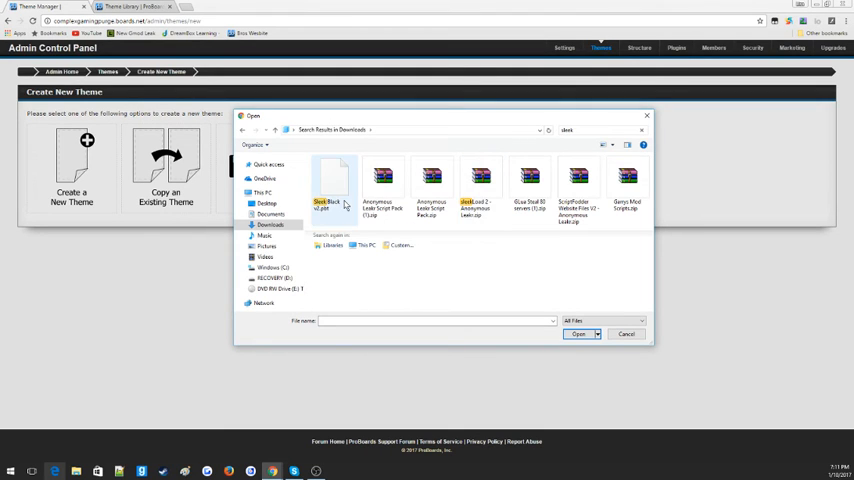
{"action": "left_click", "coordinate": [432, 184]}
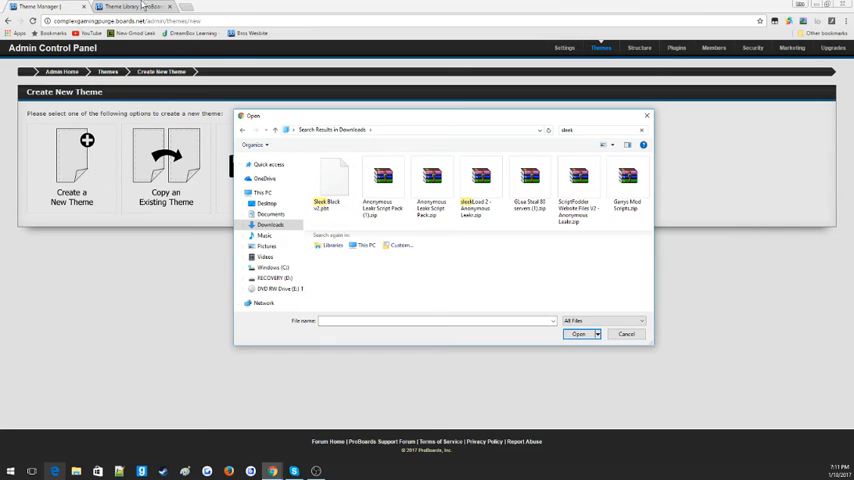
{"action": "left_click", "coordinate": [384, 180]}
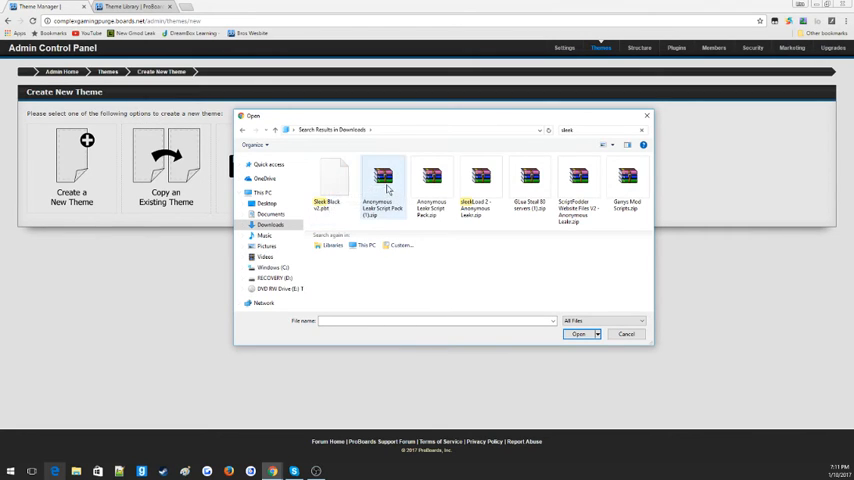
{"action": "mouse_move", "coordinate": [336, 190]}
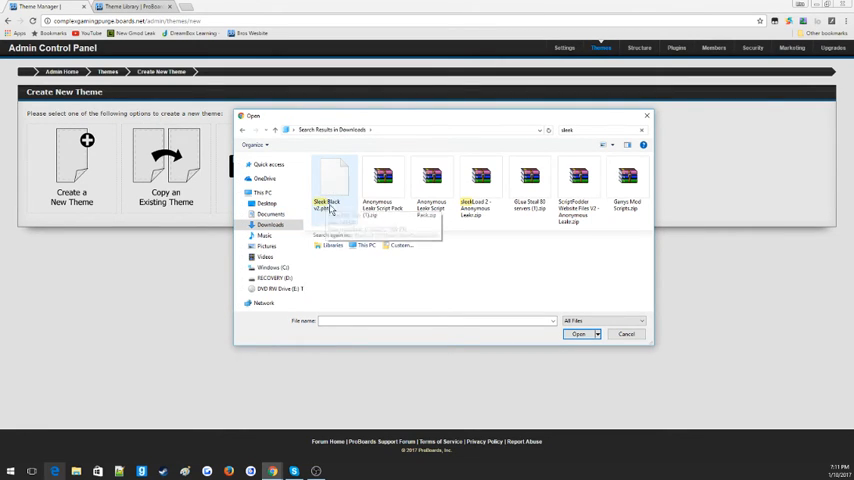
{"action": "left_click", "coordinate": [332, 184]}
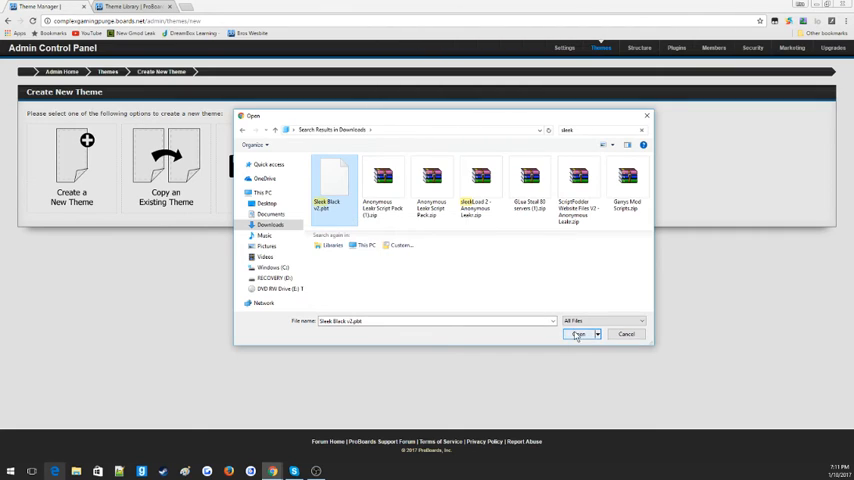
{"action": "left_click", "coordinate": [580, 334]}
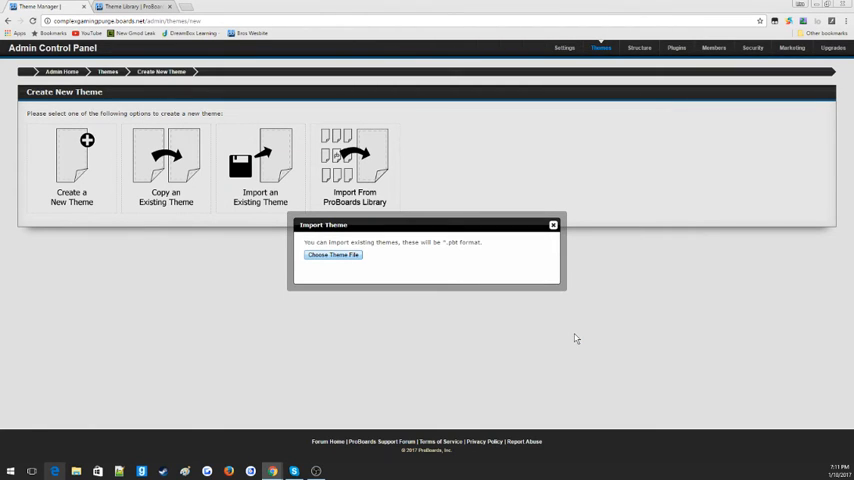
Upload the Sleek Black theme file and finish the import into its theme settings.
{"action": "left_click", "coordinate": [332, 256]}
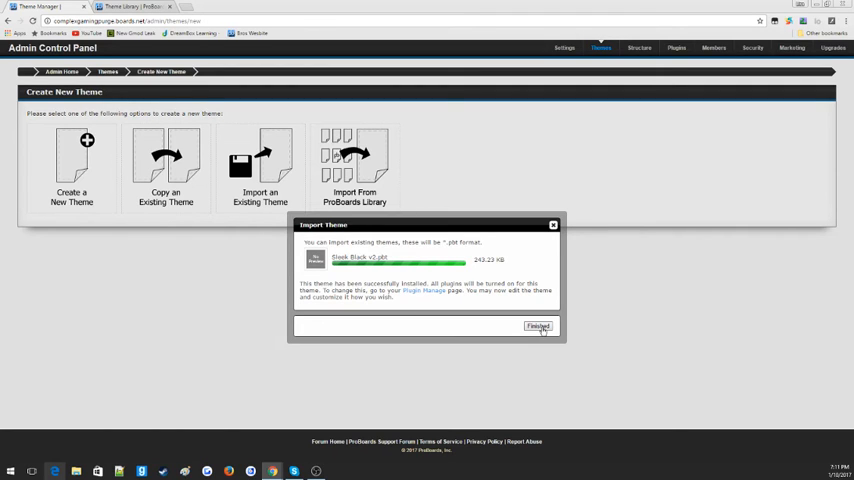
{"action": "left_click", "coordinate": [538, 326]}
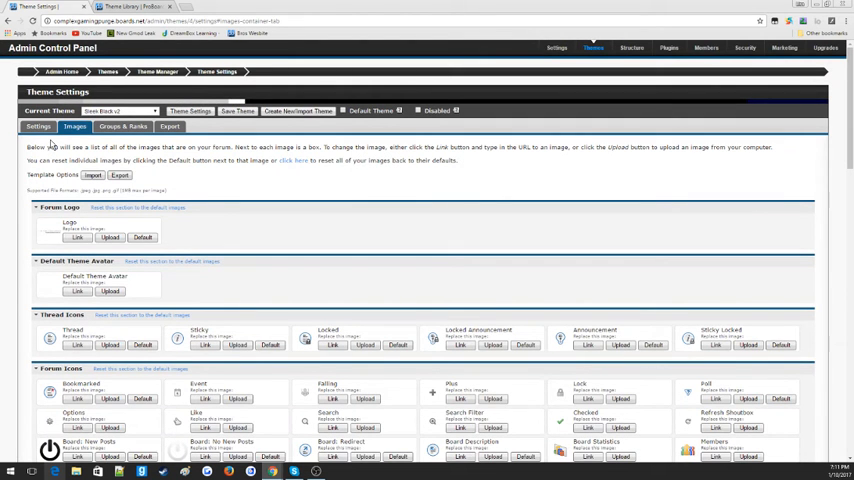
Review the imported theme's general settings, then return to the Theme Manager listing Sleek Black v2.
{"action": "left_click", "coordinate": [38, 126]}
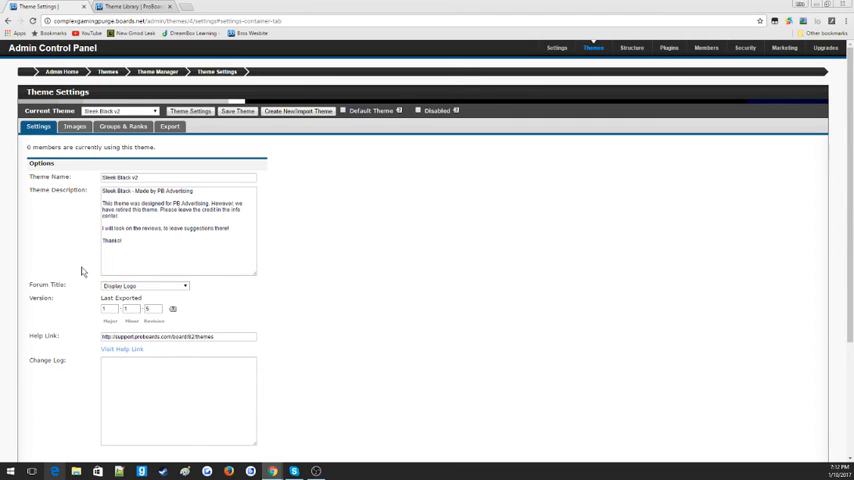
{"action": "mouse_move", "coordinate": [18, 252]}
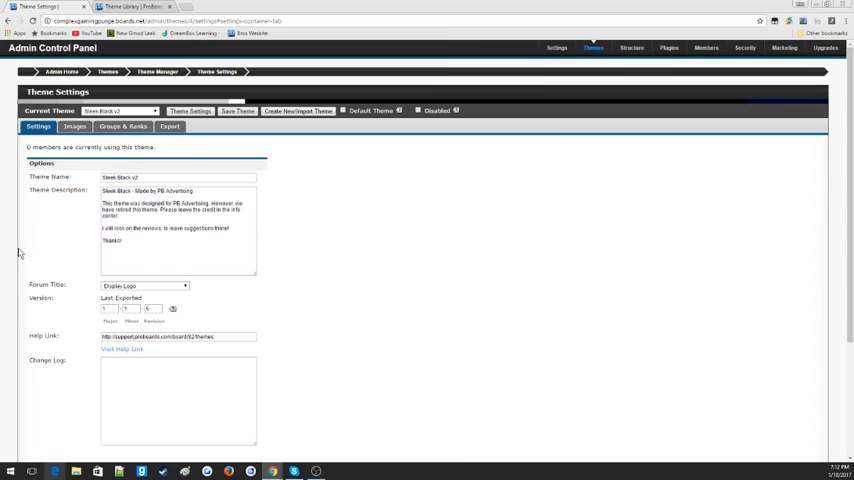
{"action": "left_click", "coordinate": [156, 72]}
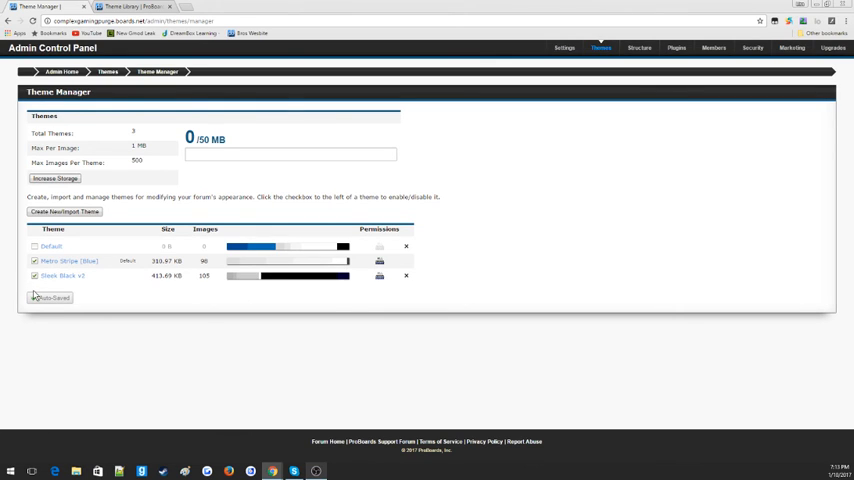
Preview the forum's board index with the Sleek Black v2 theme applied.
{"action": "left_click", "coordinate": [60, 276]}
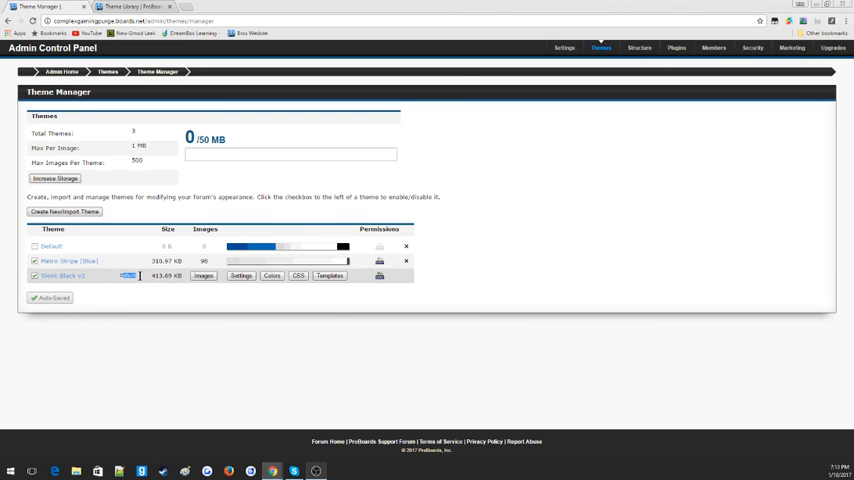
{"action": "right_click", "coordinate": [60, 276]}
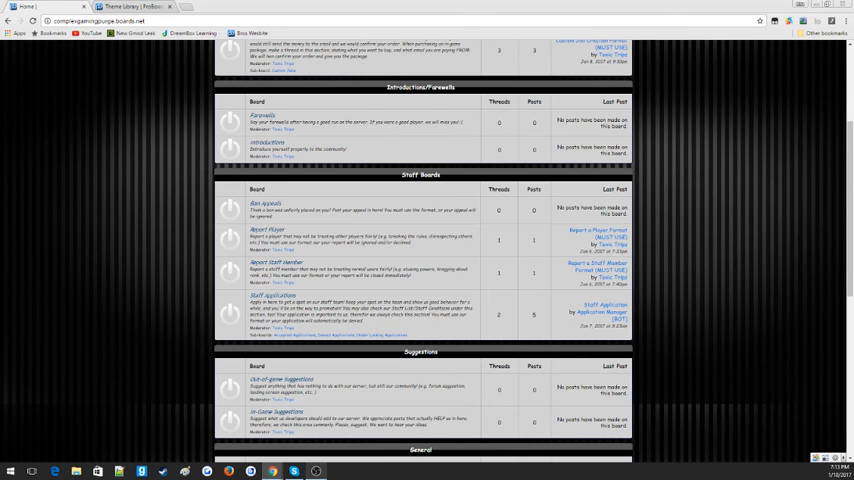
Scroll through the black-themed forum preview before returning to Admin Home.
{"action": "scroll", "scroll_direction": "down", "scroll_amount": 3}
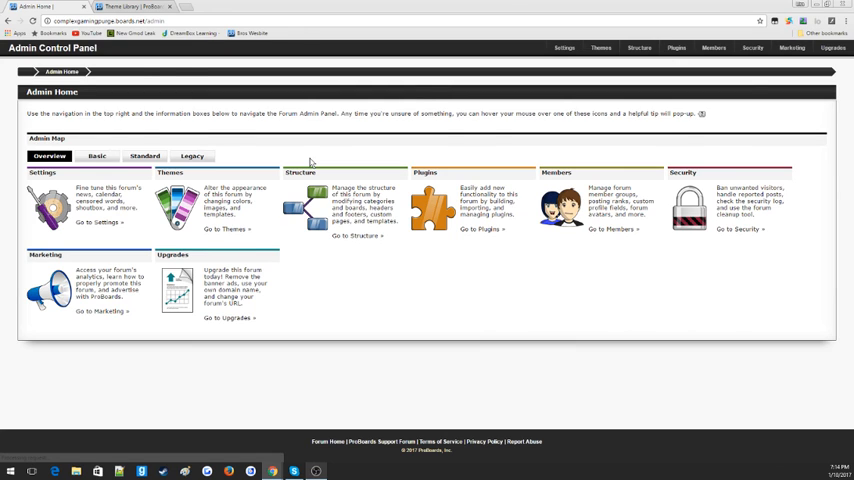
From the Theme Manager, set Sleek Black v2 as the forum's default theme.
{"action": "left_click", "coordinate": [600, 48]}
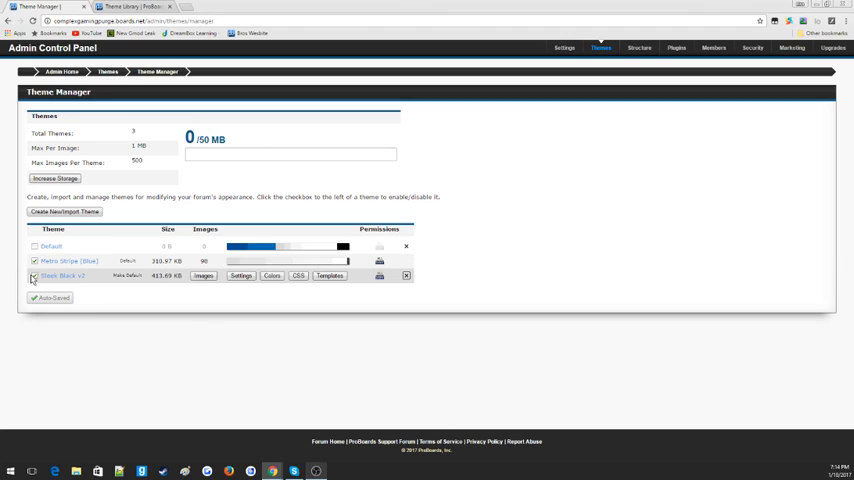
{"action": "left_click", "coordinate": [34, 276]}
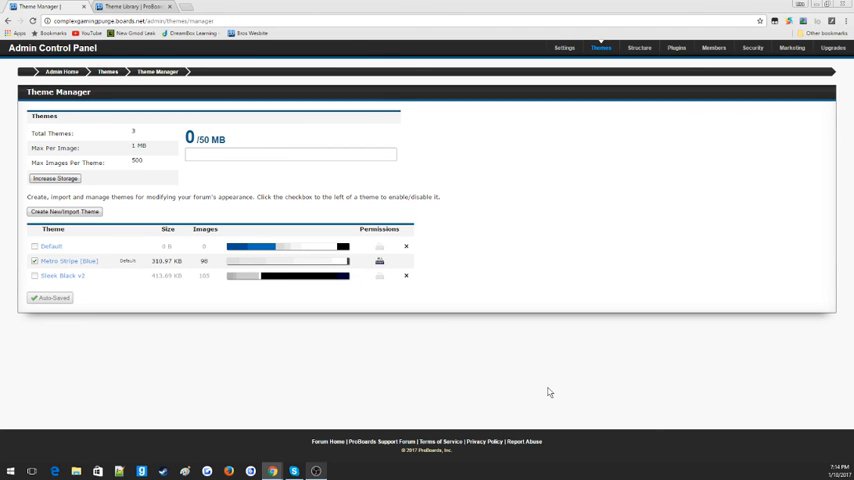